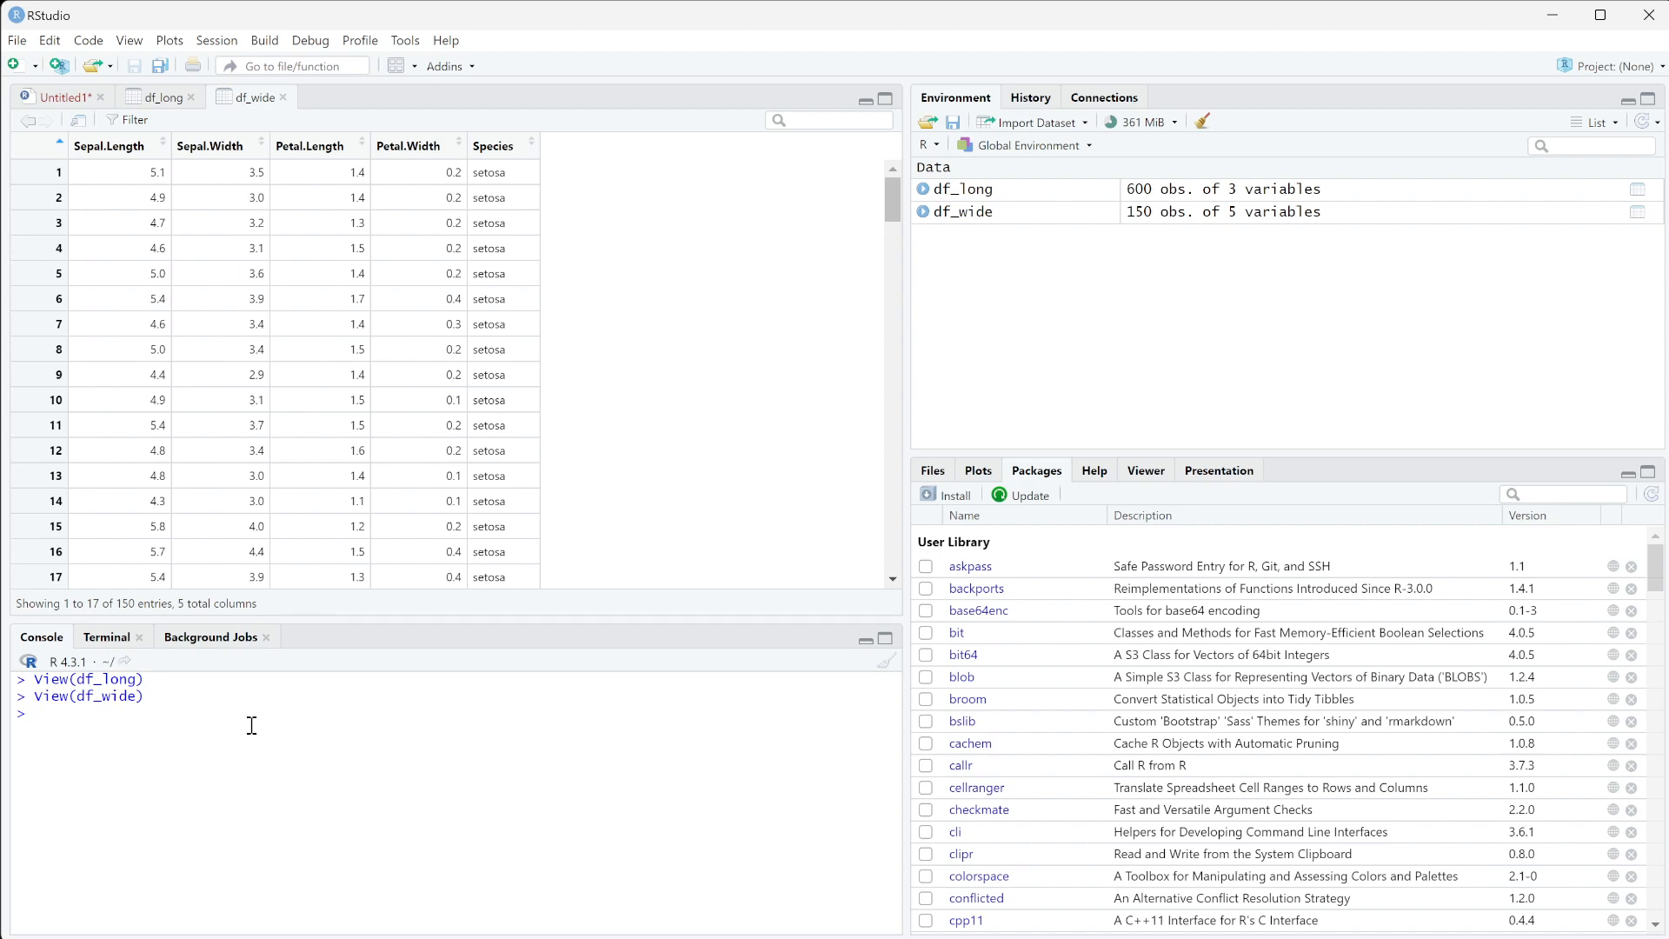
mouse_move(455, 306)
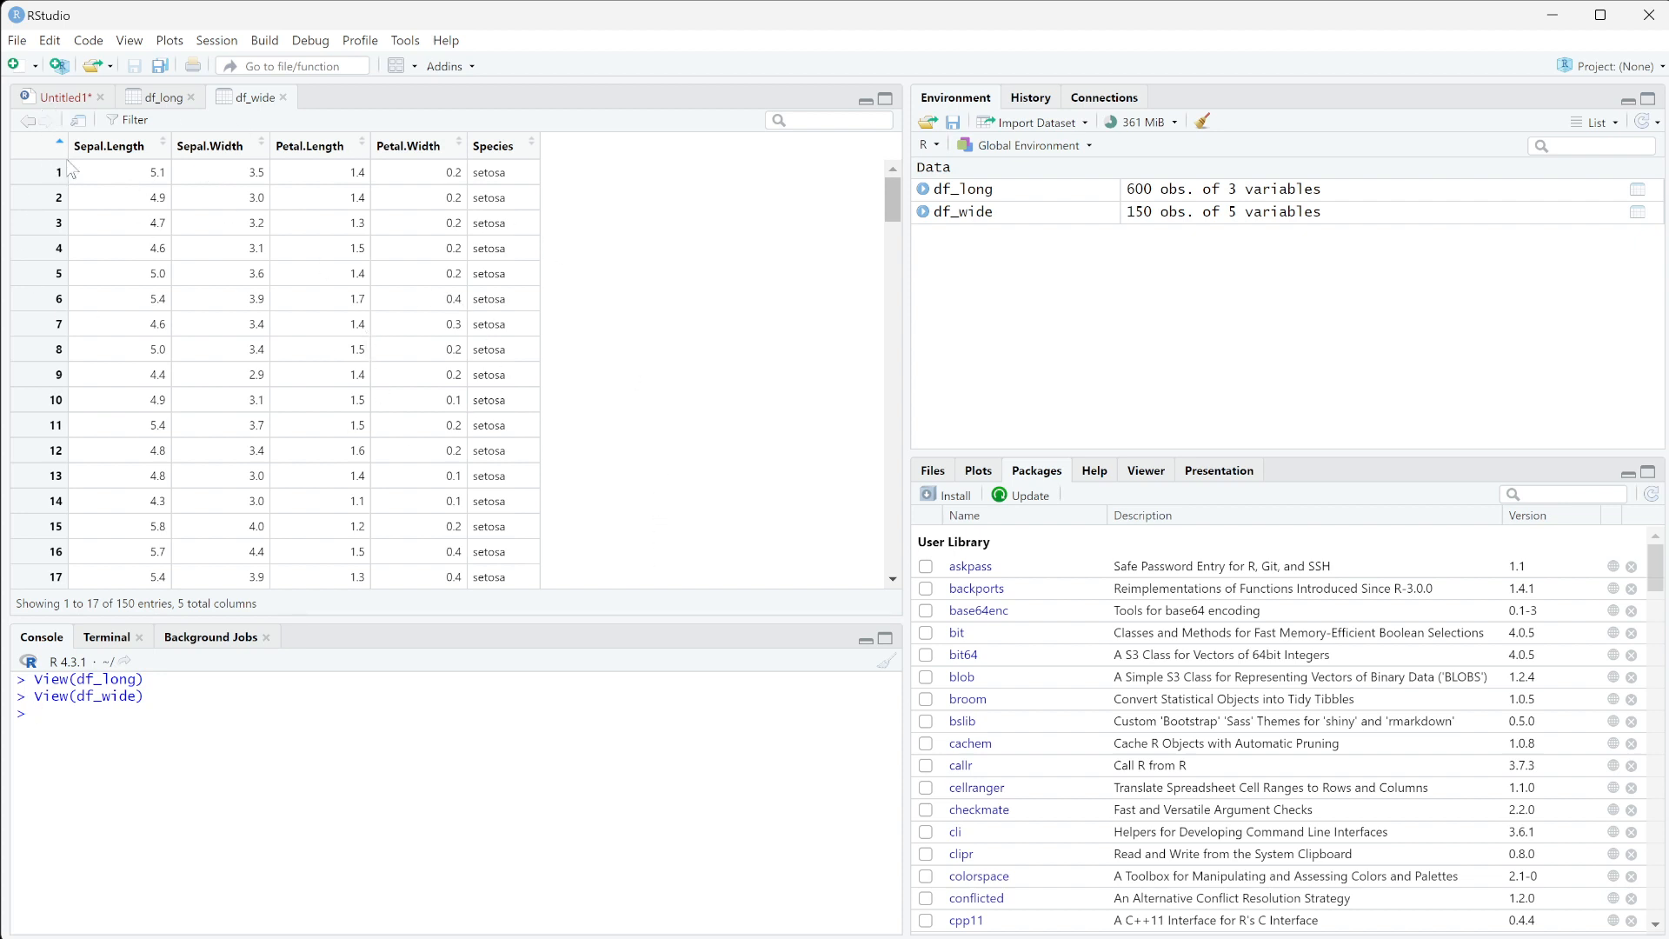
mouse_move(327, 285)
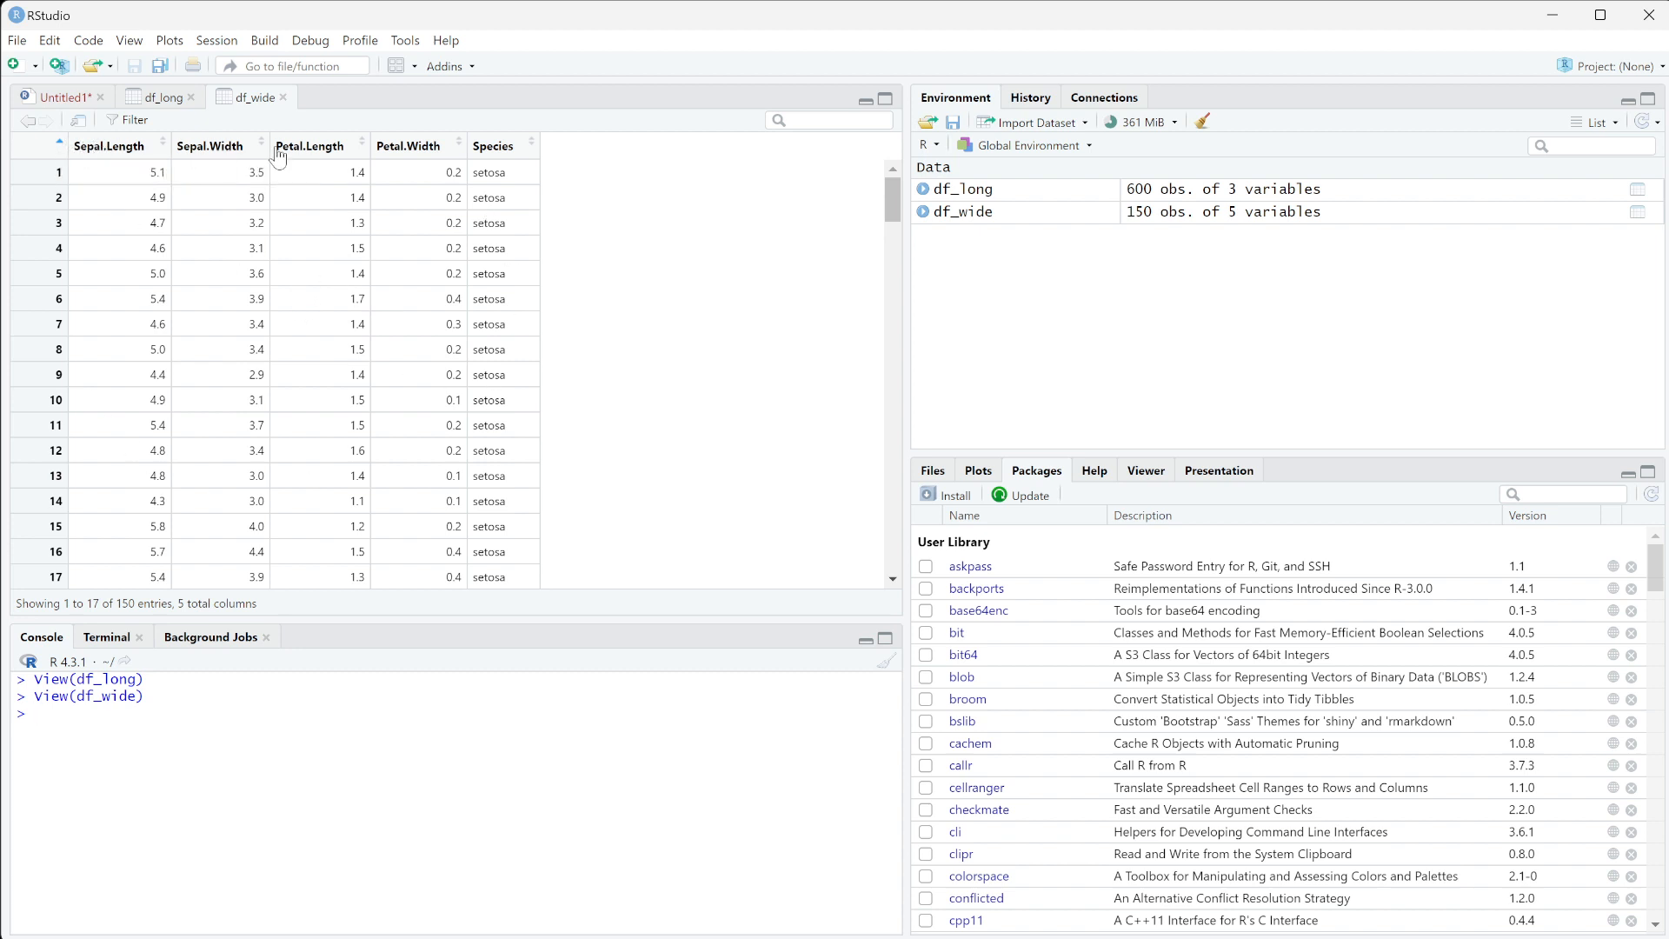
mouse_move(246, 480)
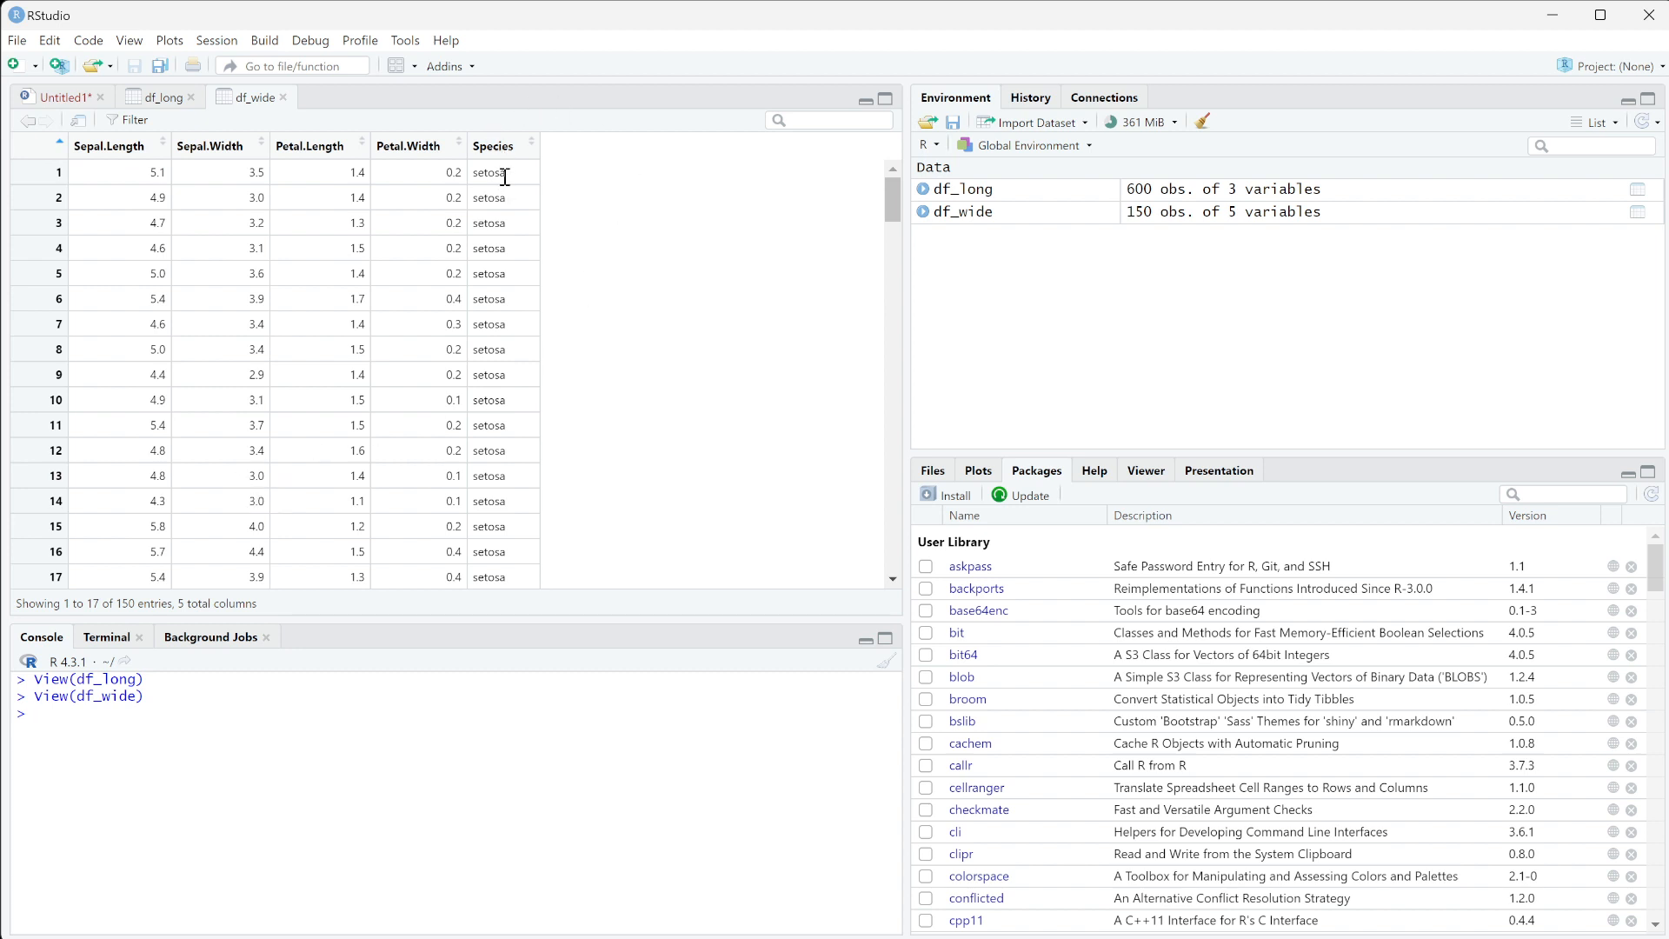
Step: Open the df_long data viewer showing 600 rows of Species, Property and Value
left_click(58, 171)
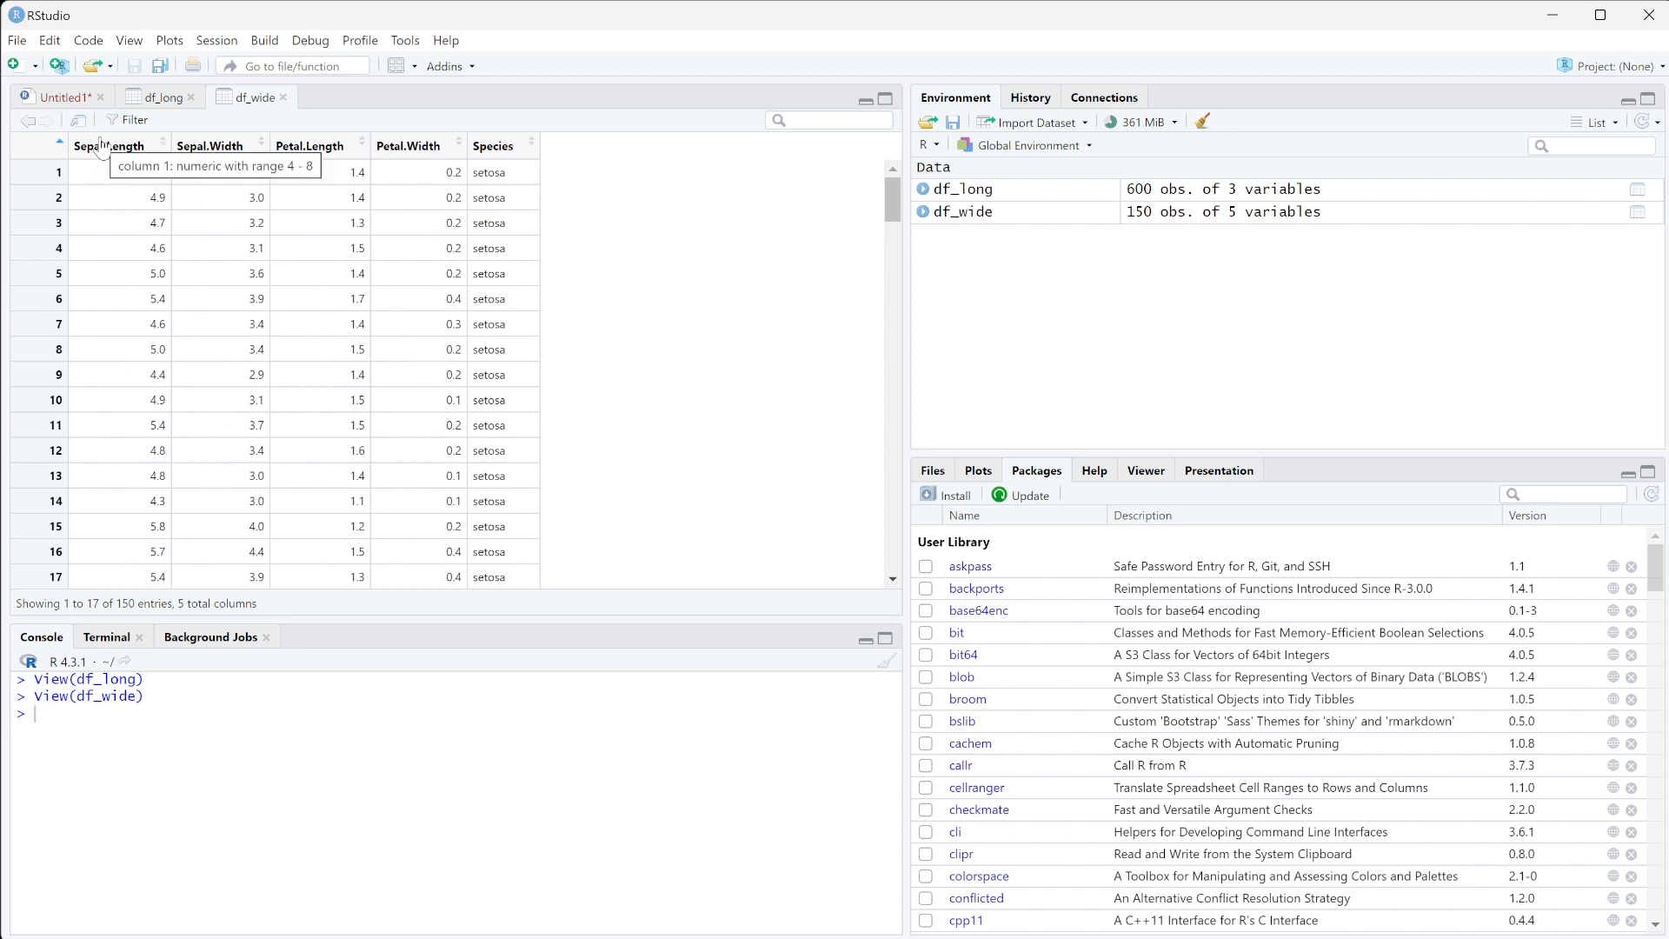
mouse_move(245, 284)
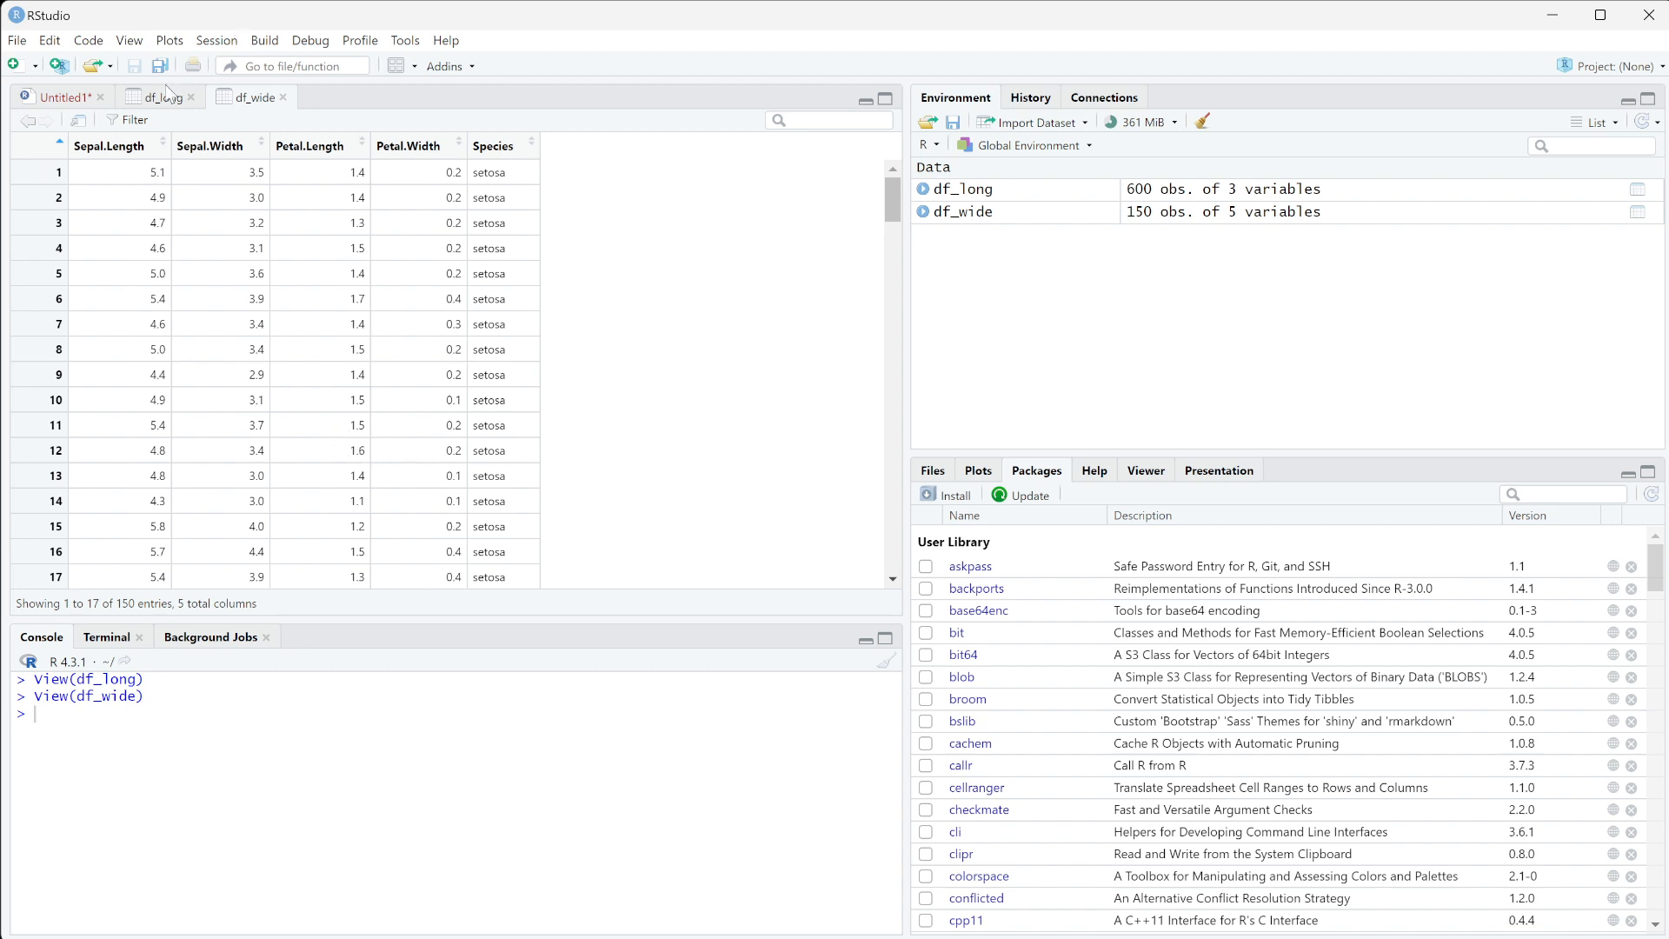
left_click(155, 97)
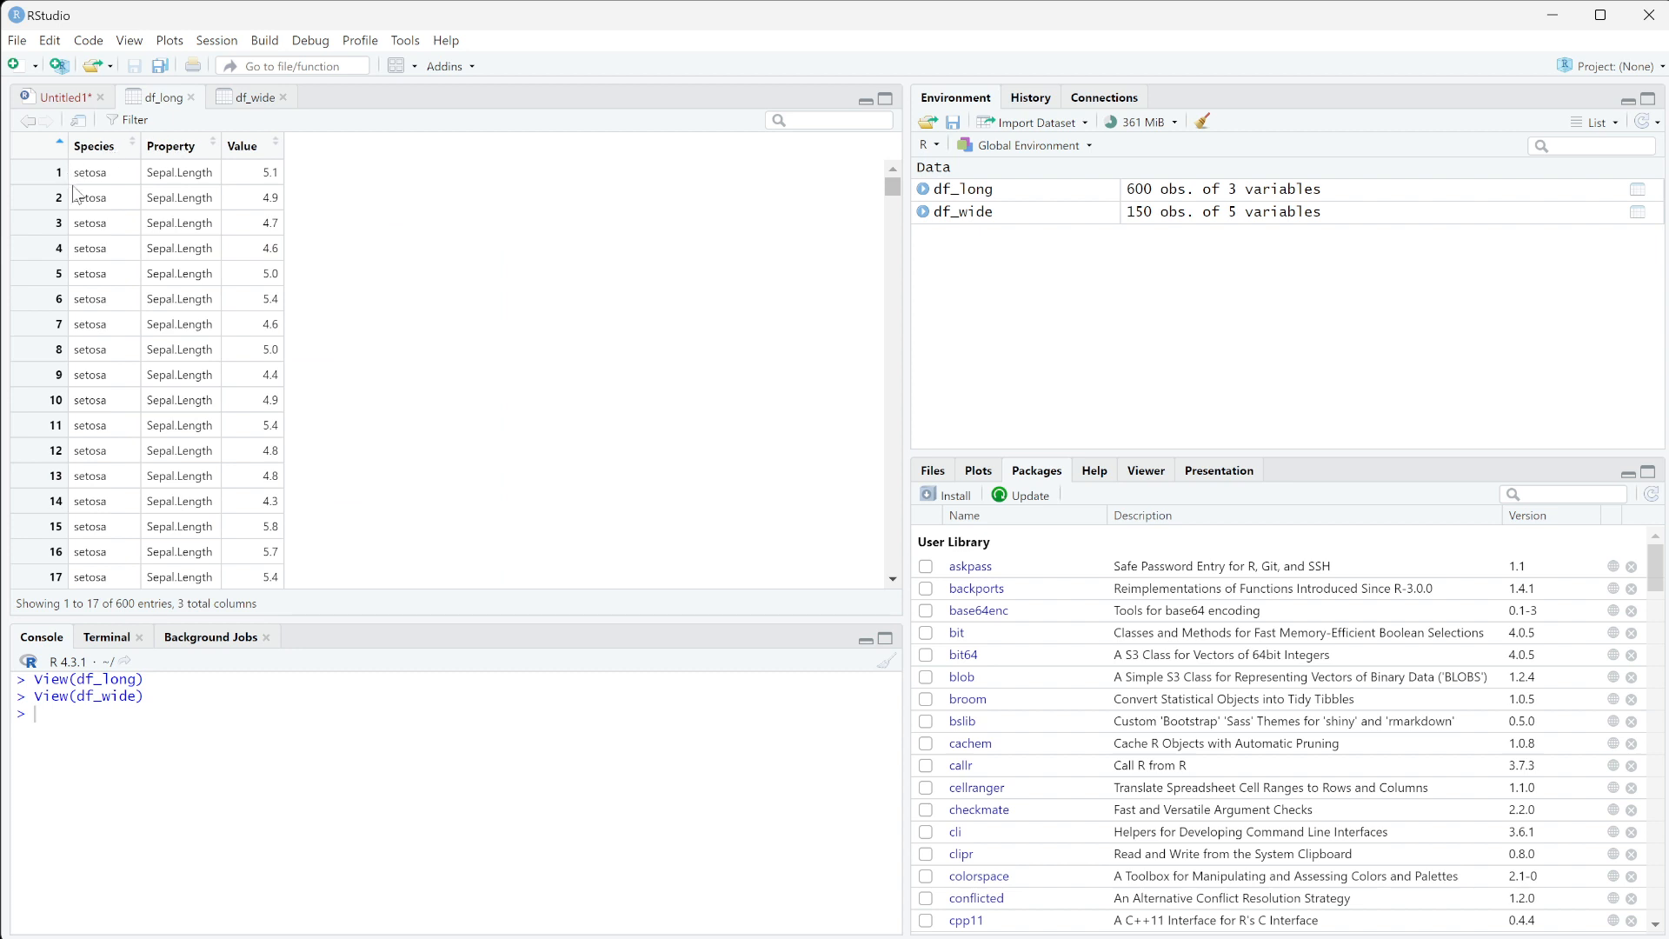
mouse_move(89, 197)
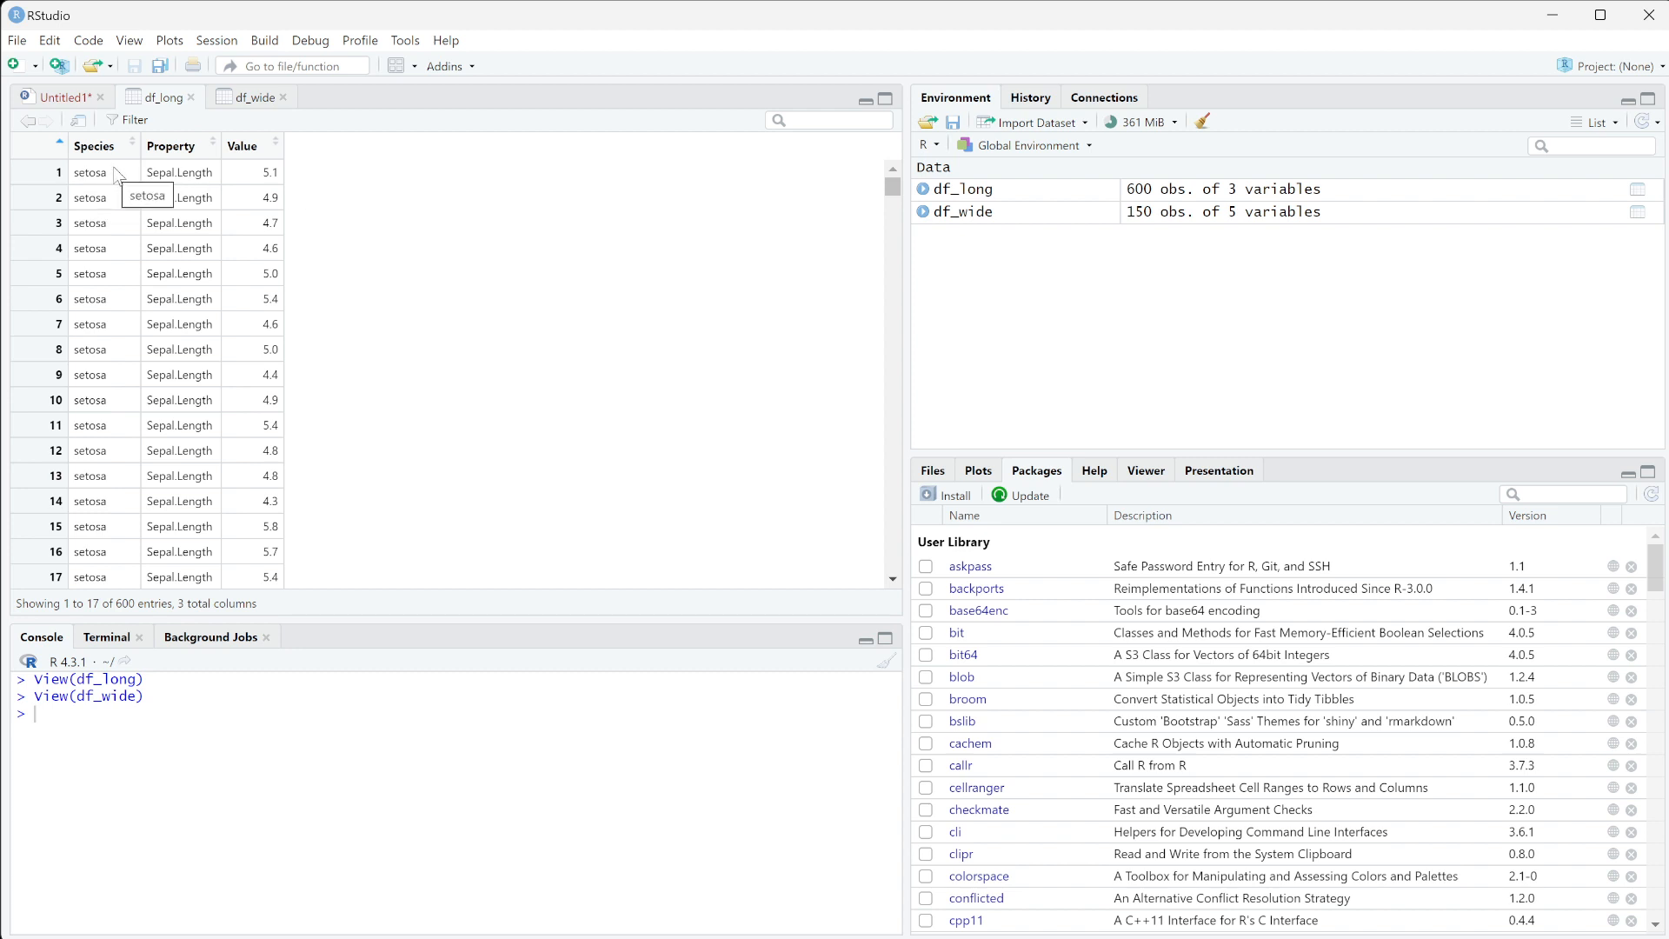
mouse_move(142, 229)
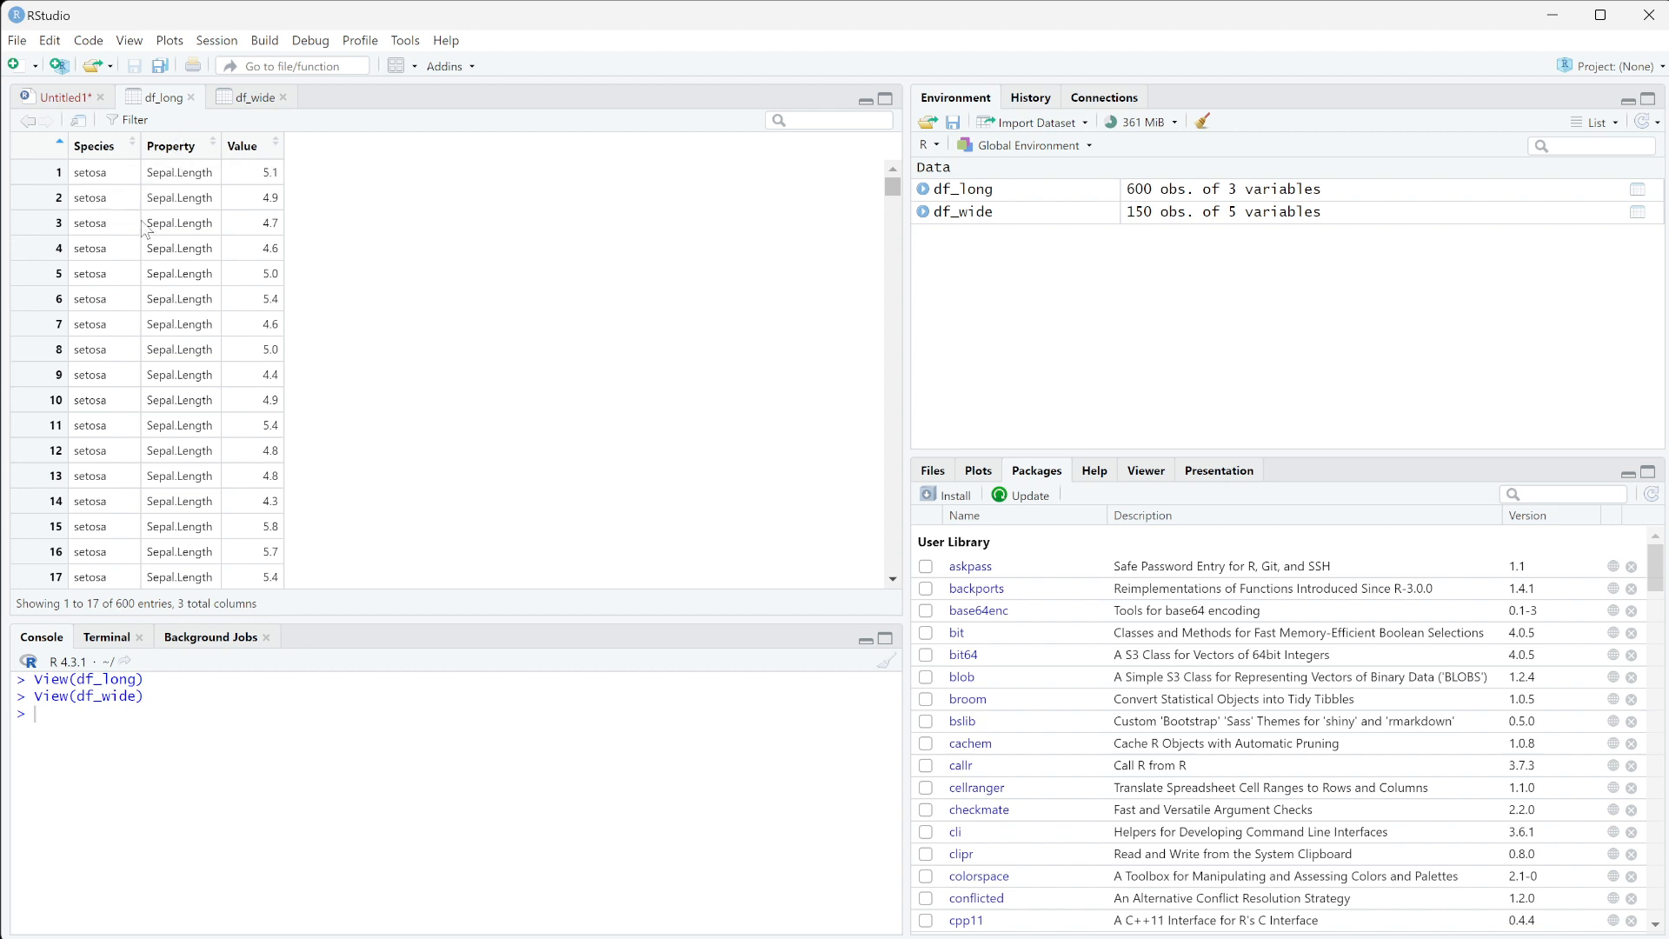
mouse_move(87, 252)
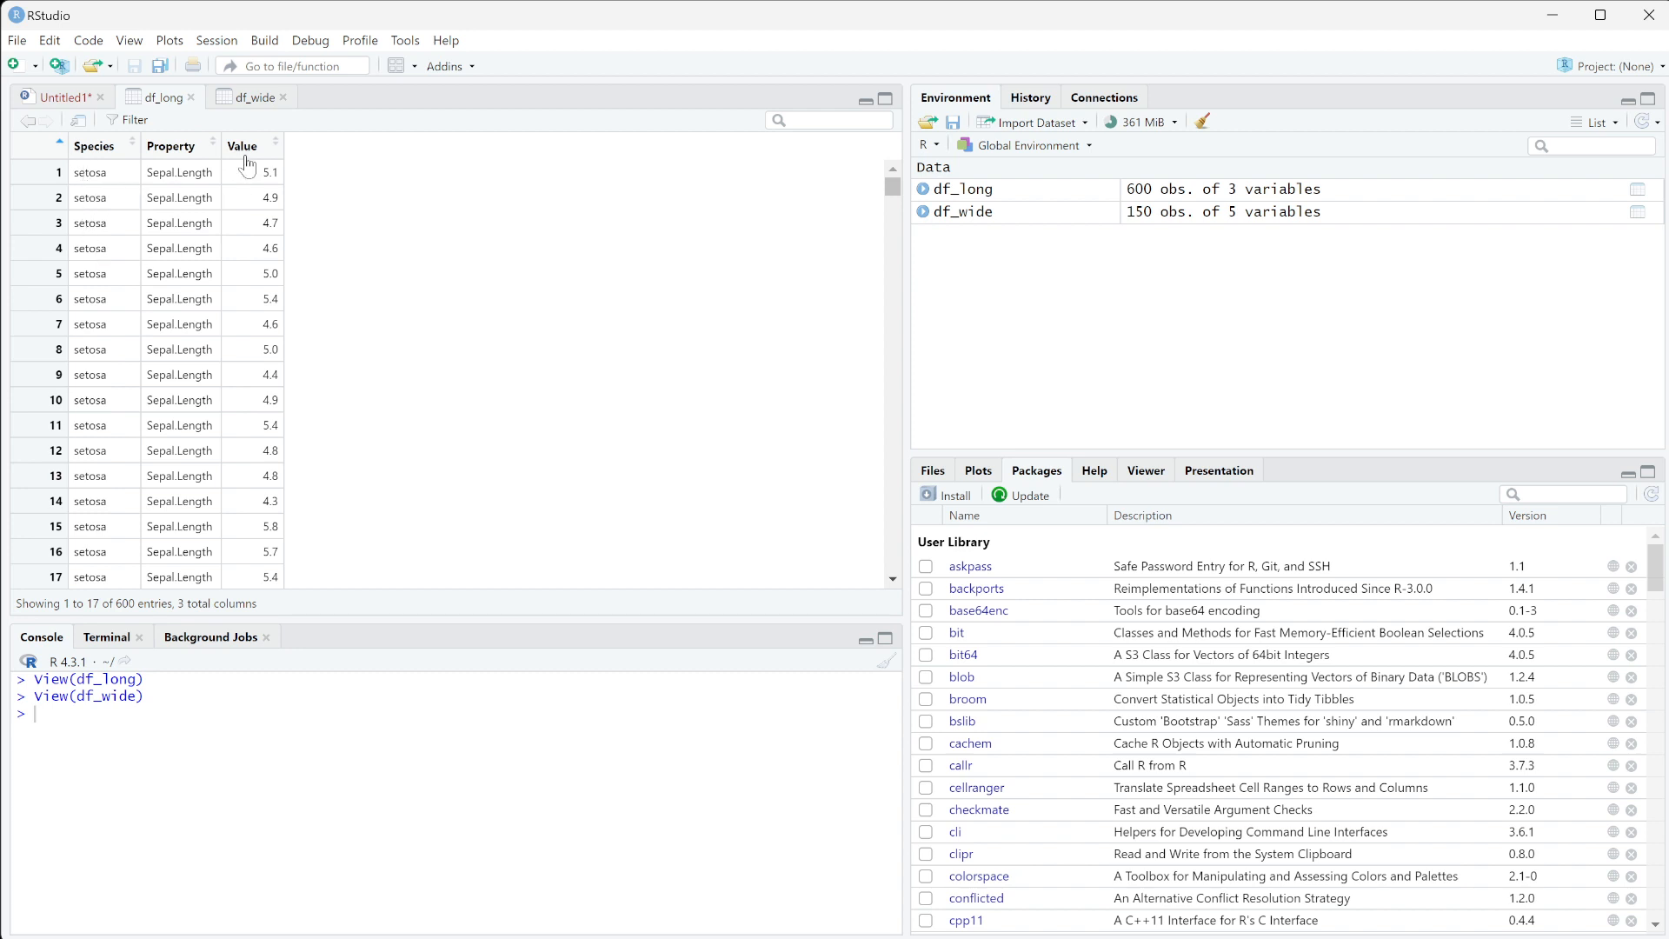
mouse_move(133, 284)
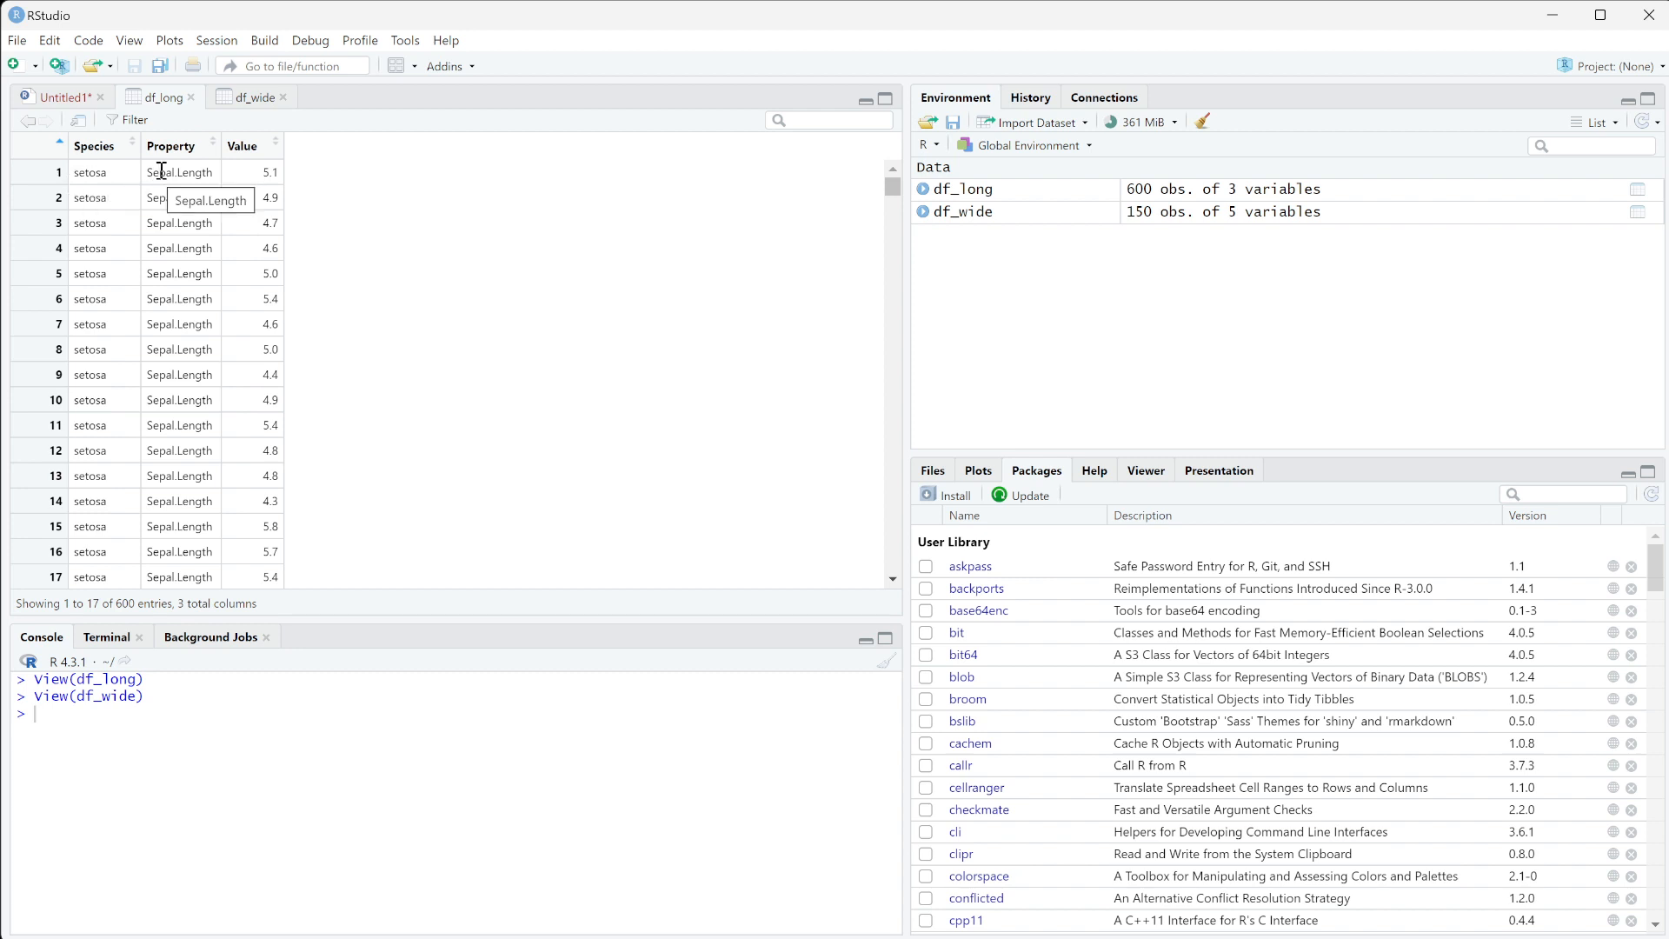
mouse_move(215, 400)
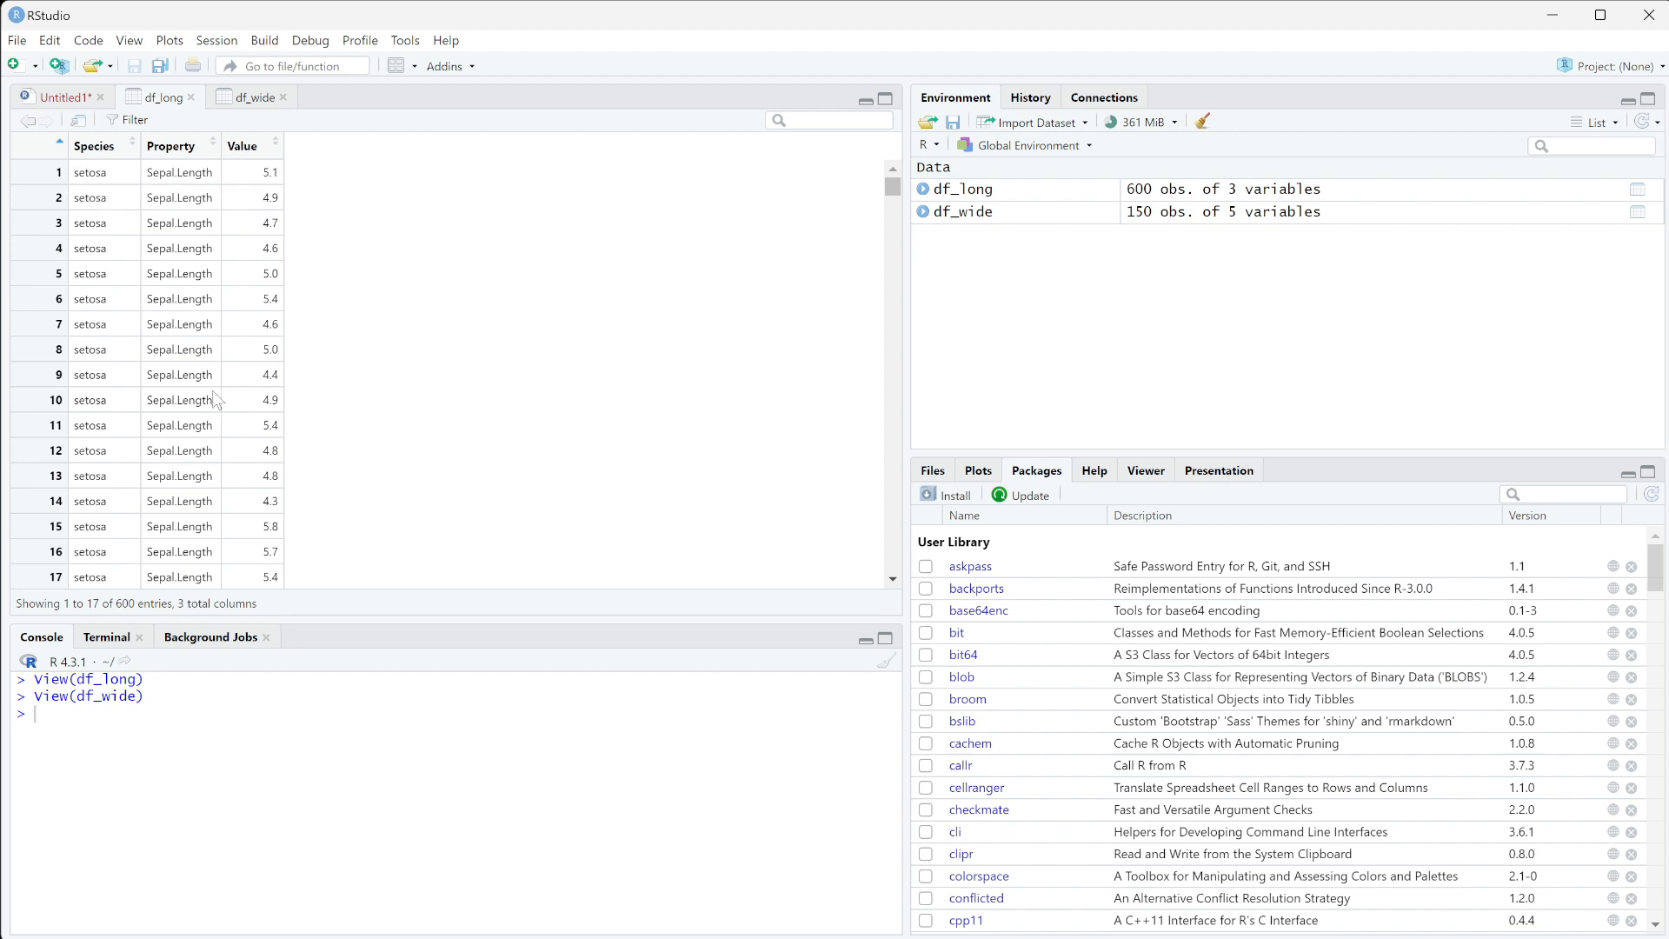
scroll("down", 3)
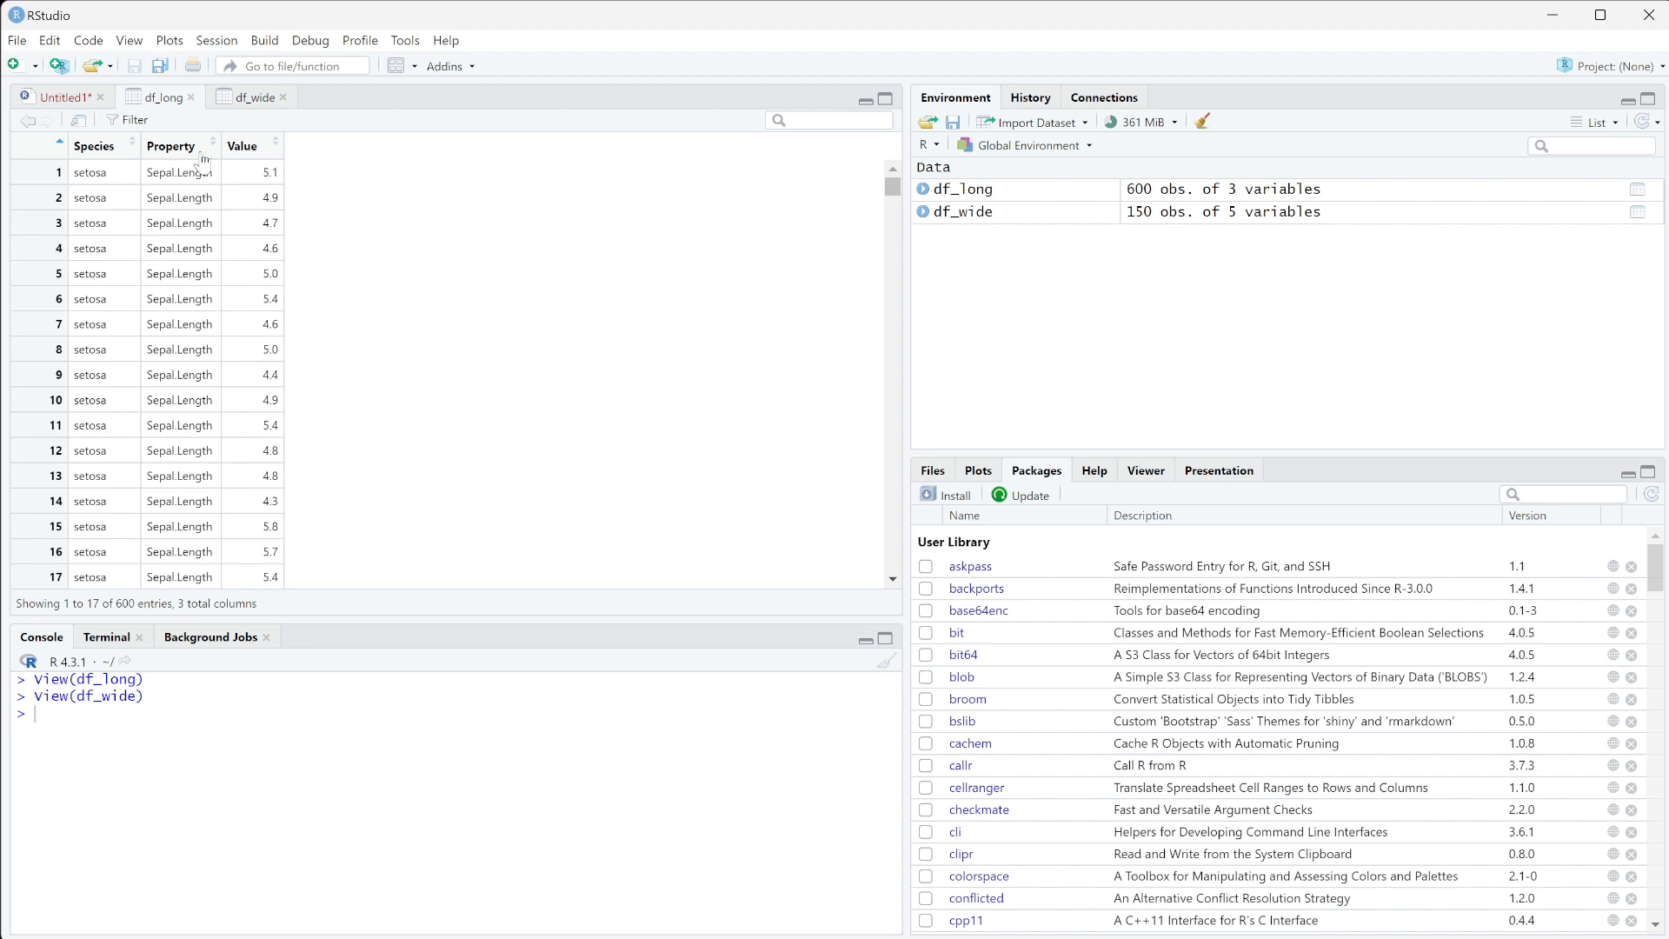
mouse_move(180, 146)
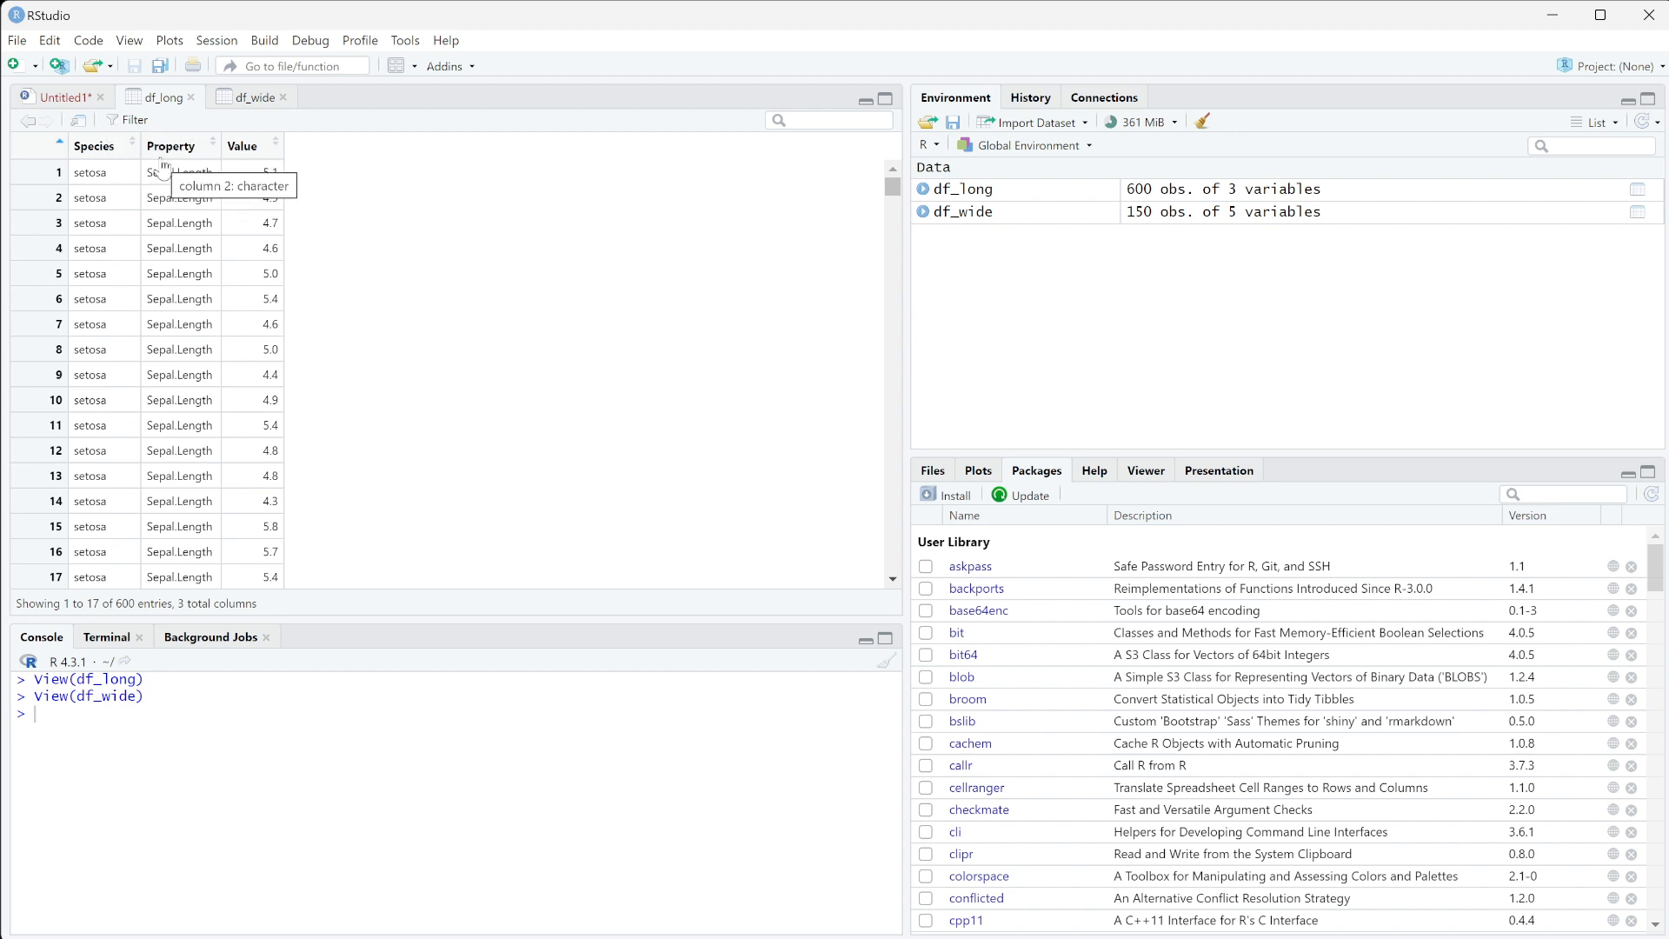
mouse_move(176, 374)
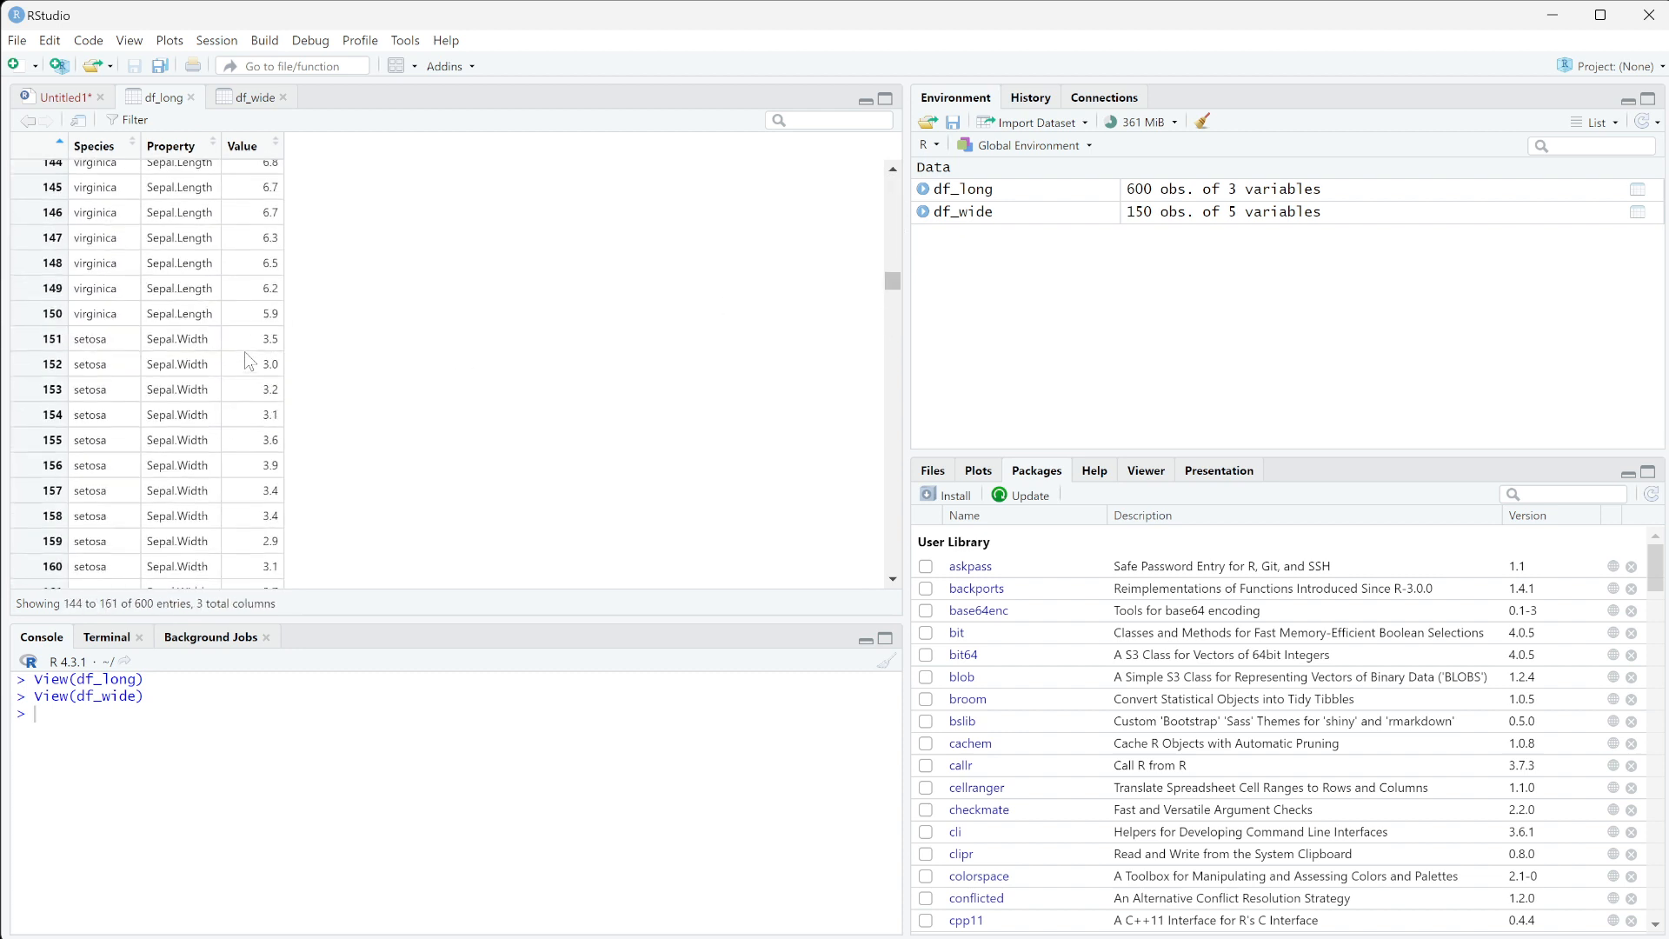
scroll("down", 3)
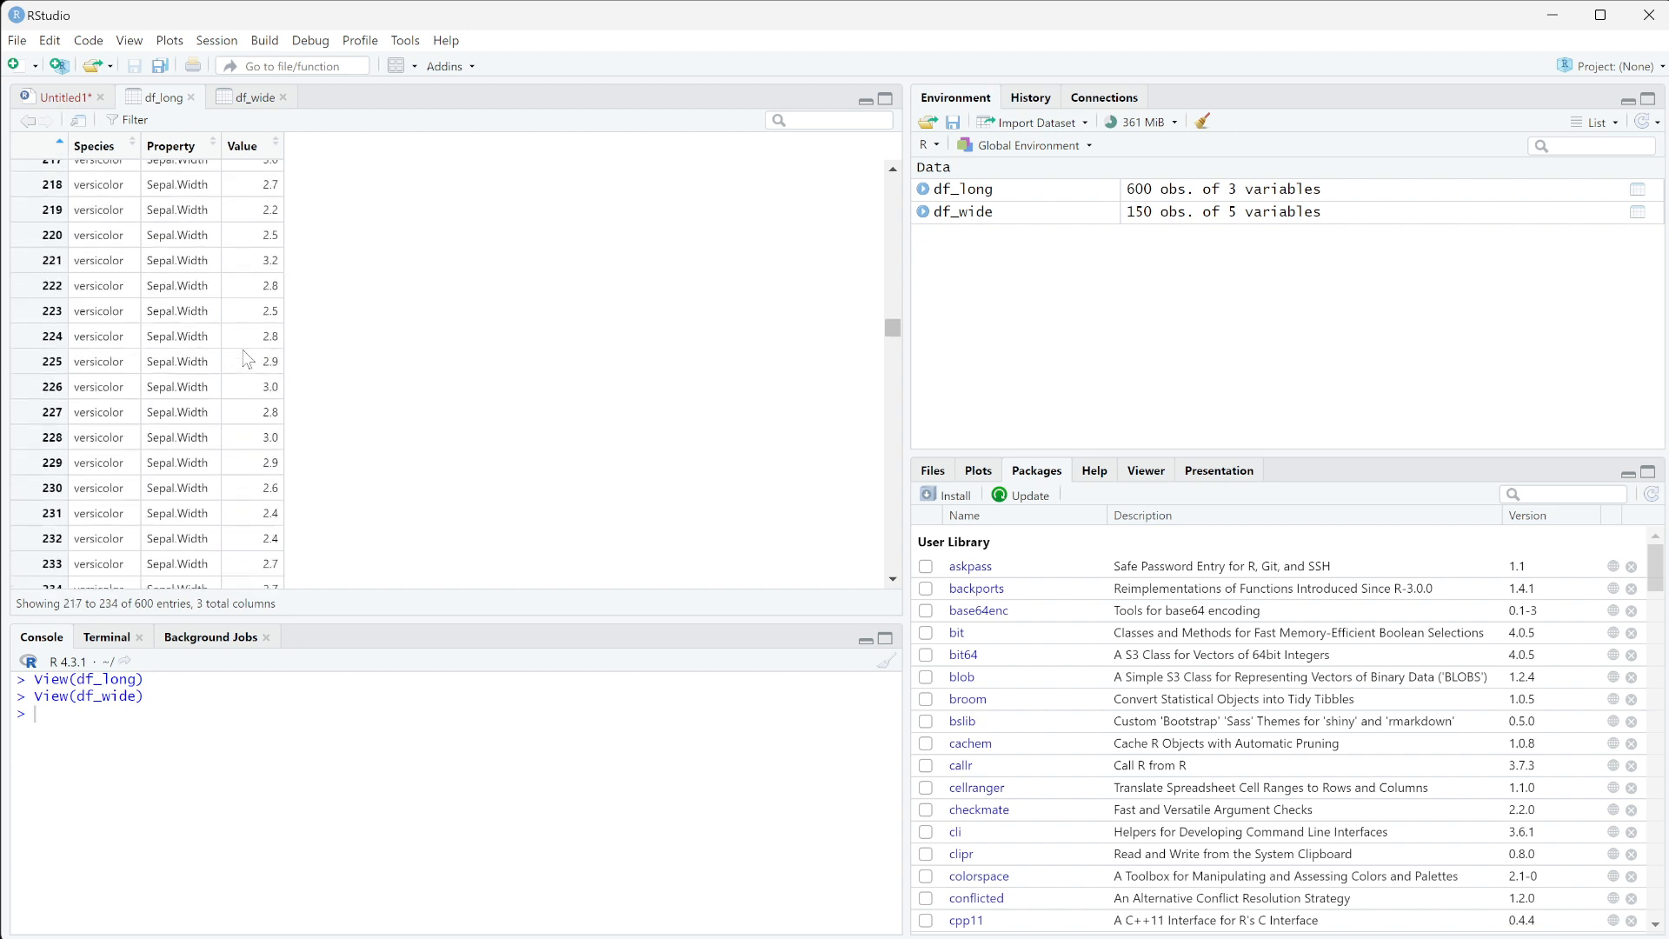
left_click(255, 96)
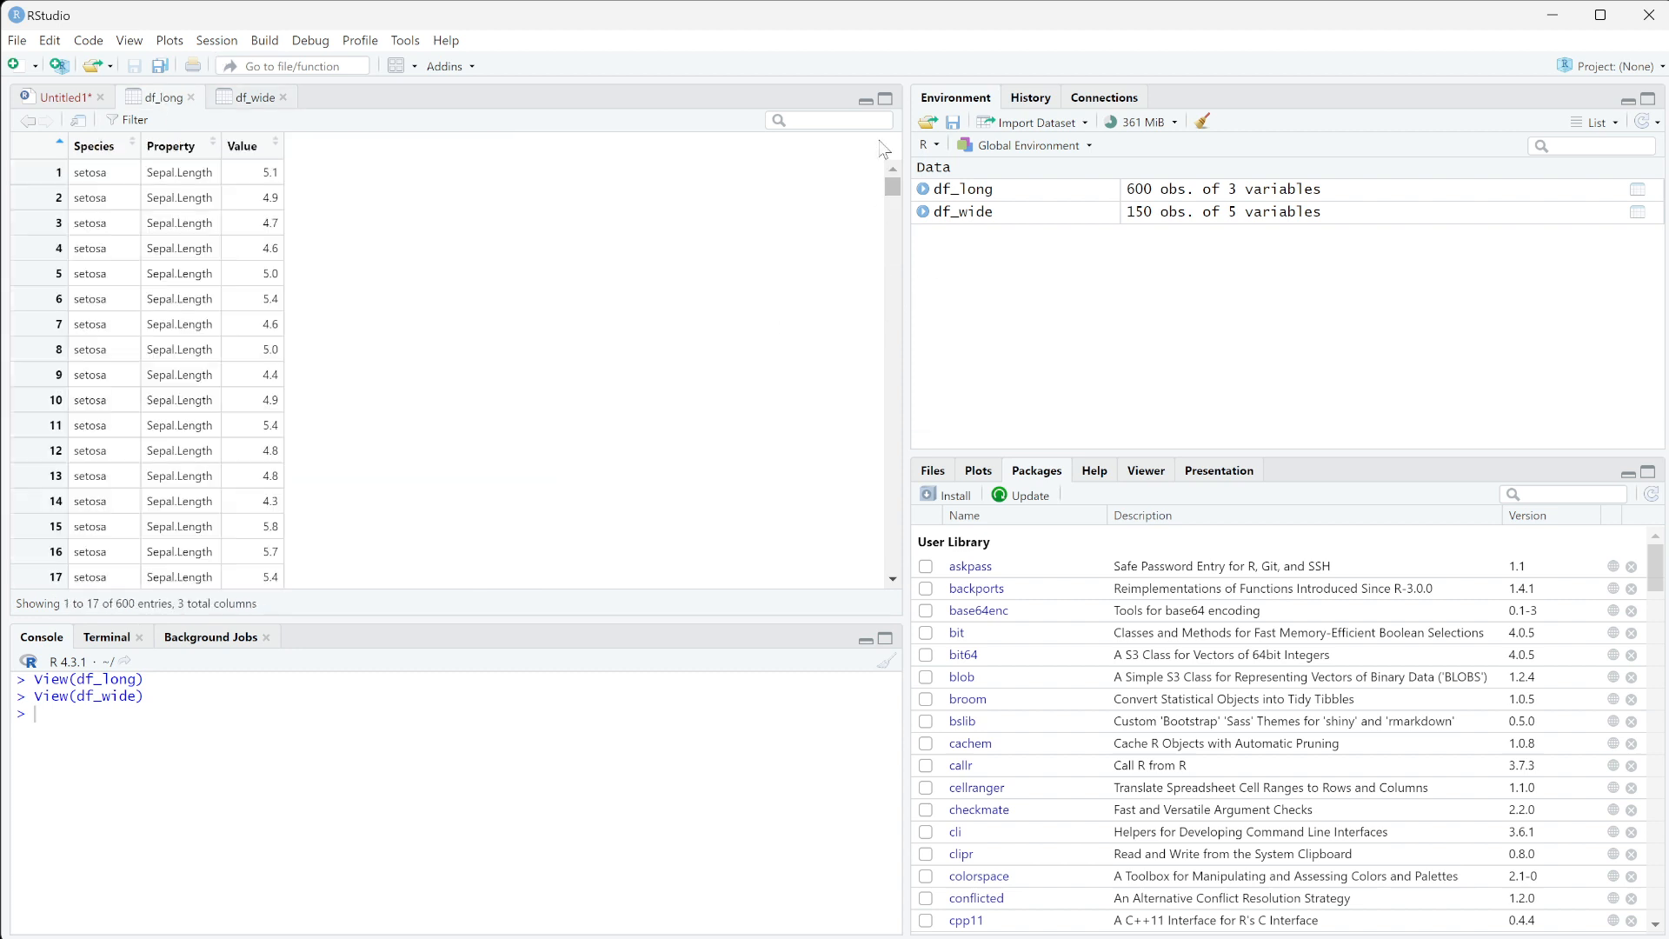
left_click(246, 97)
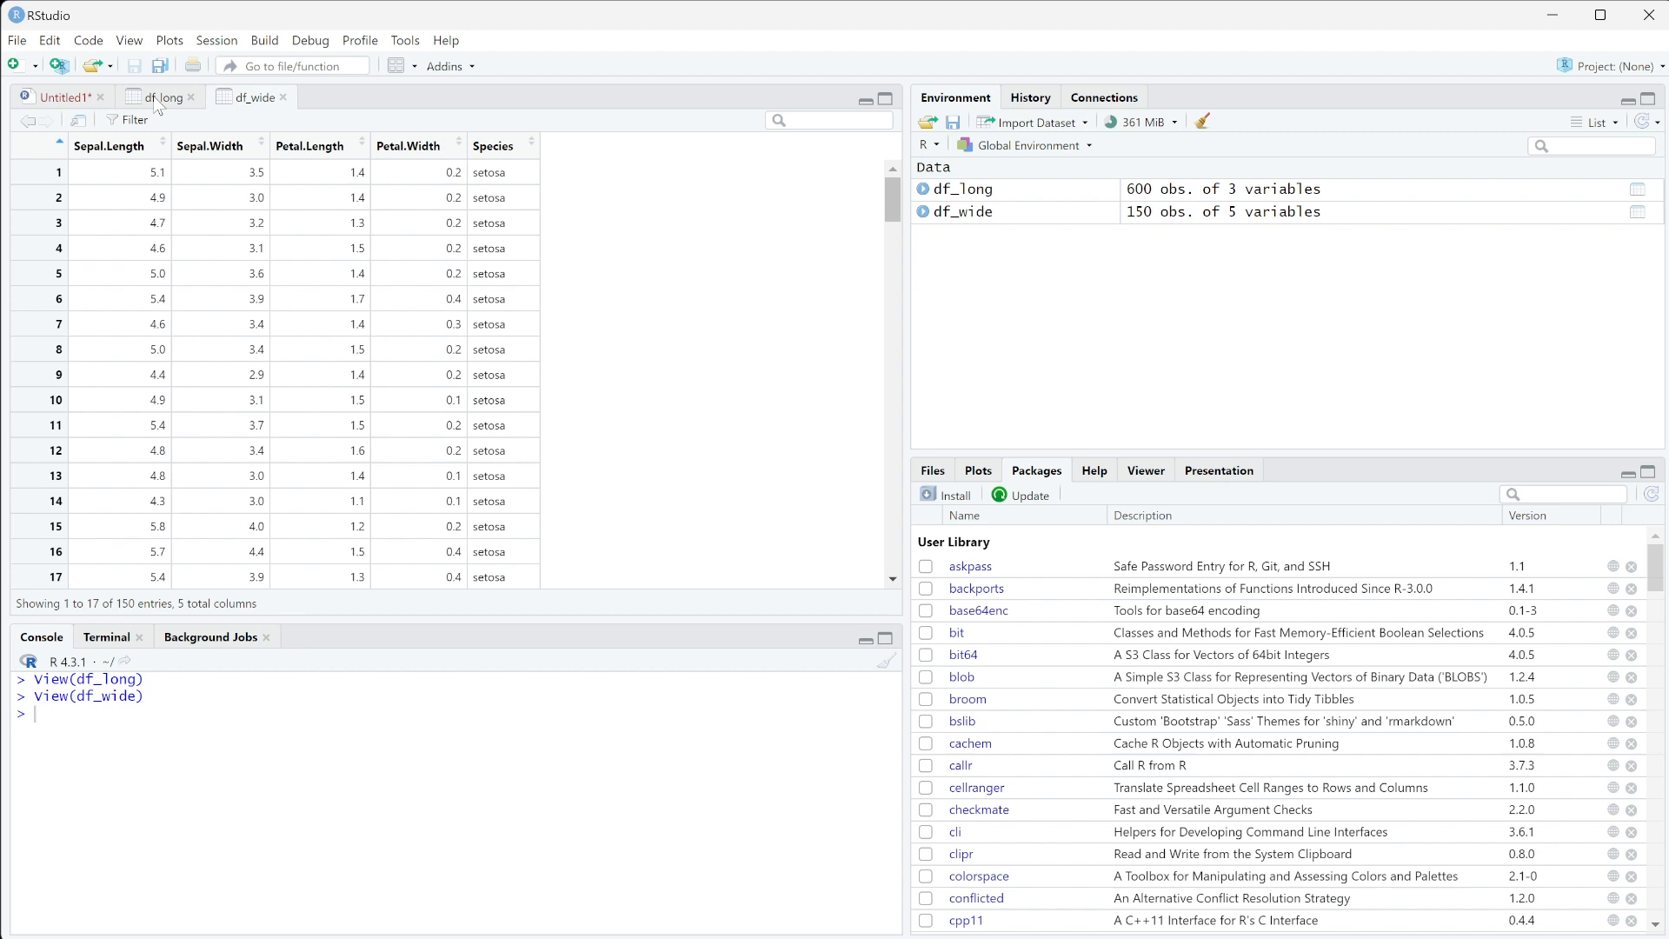
left_click(161, 97)
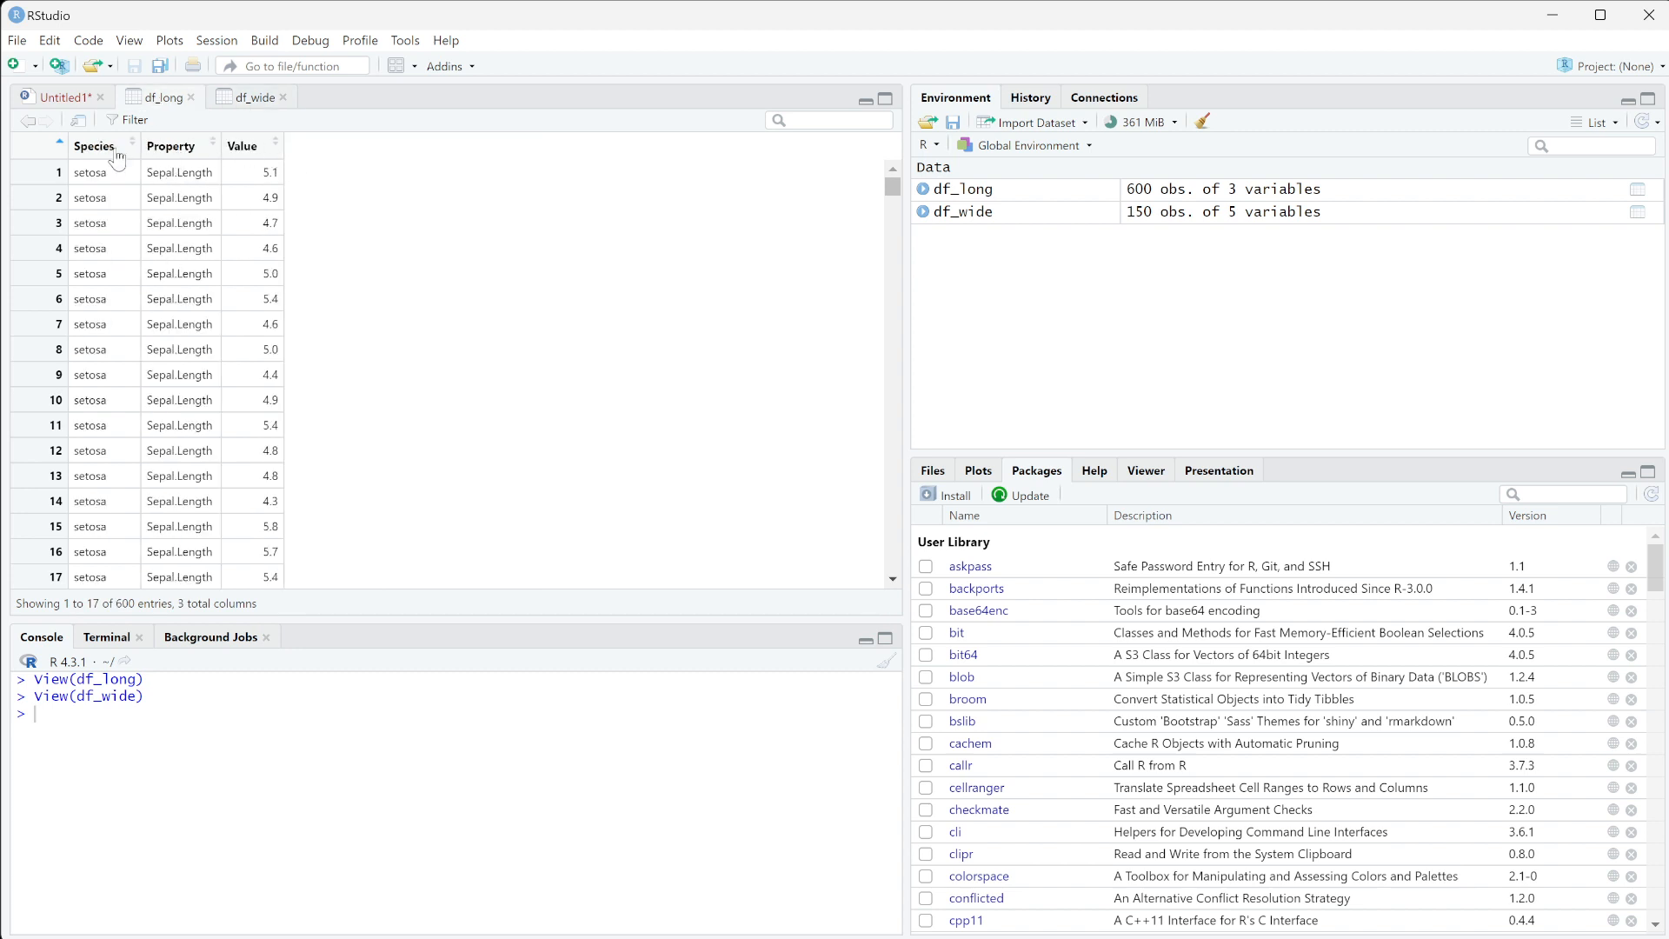
mouse_move(224, 204)
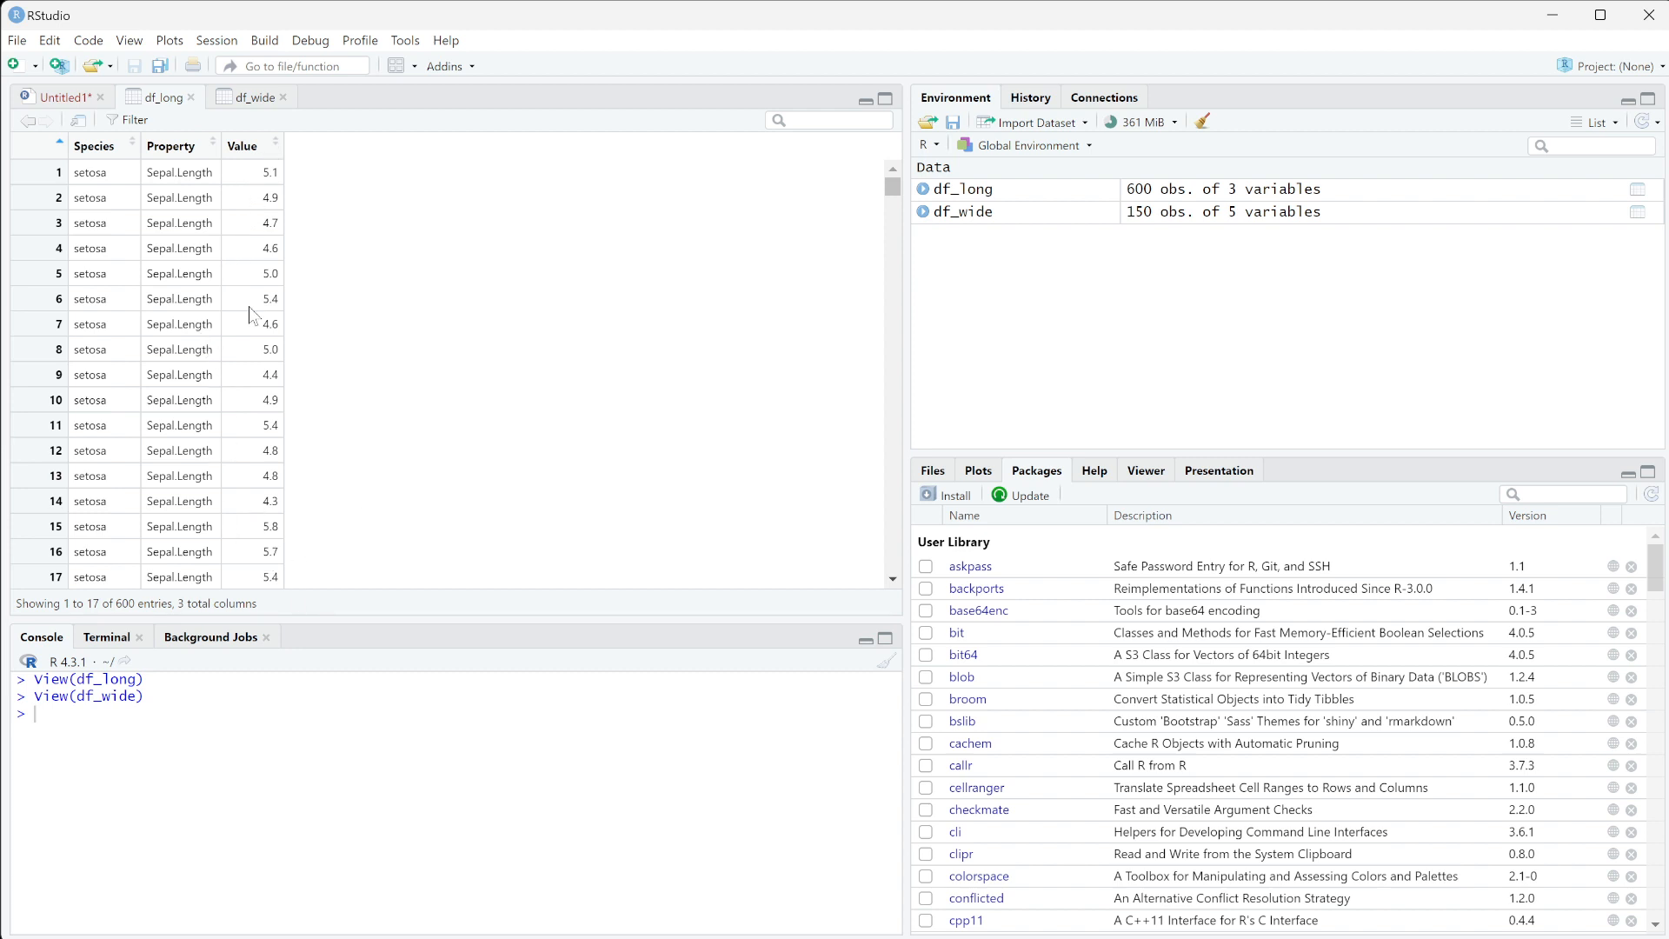
mouse_move(303, 265)
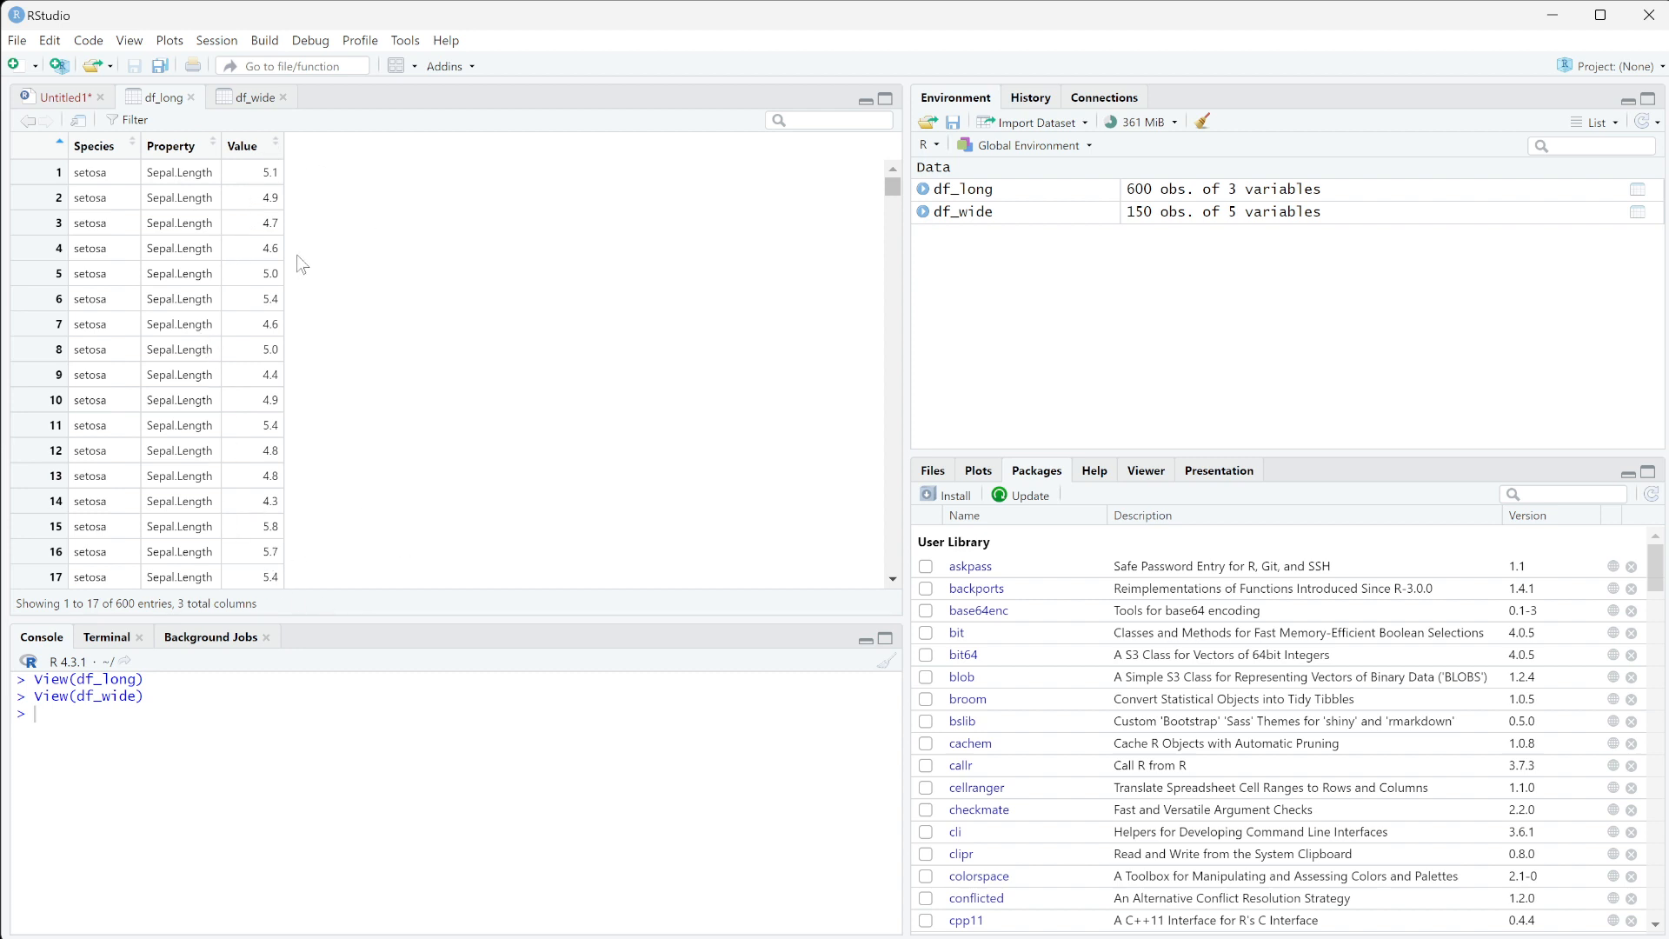
mouse_move(285, 91)
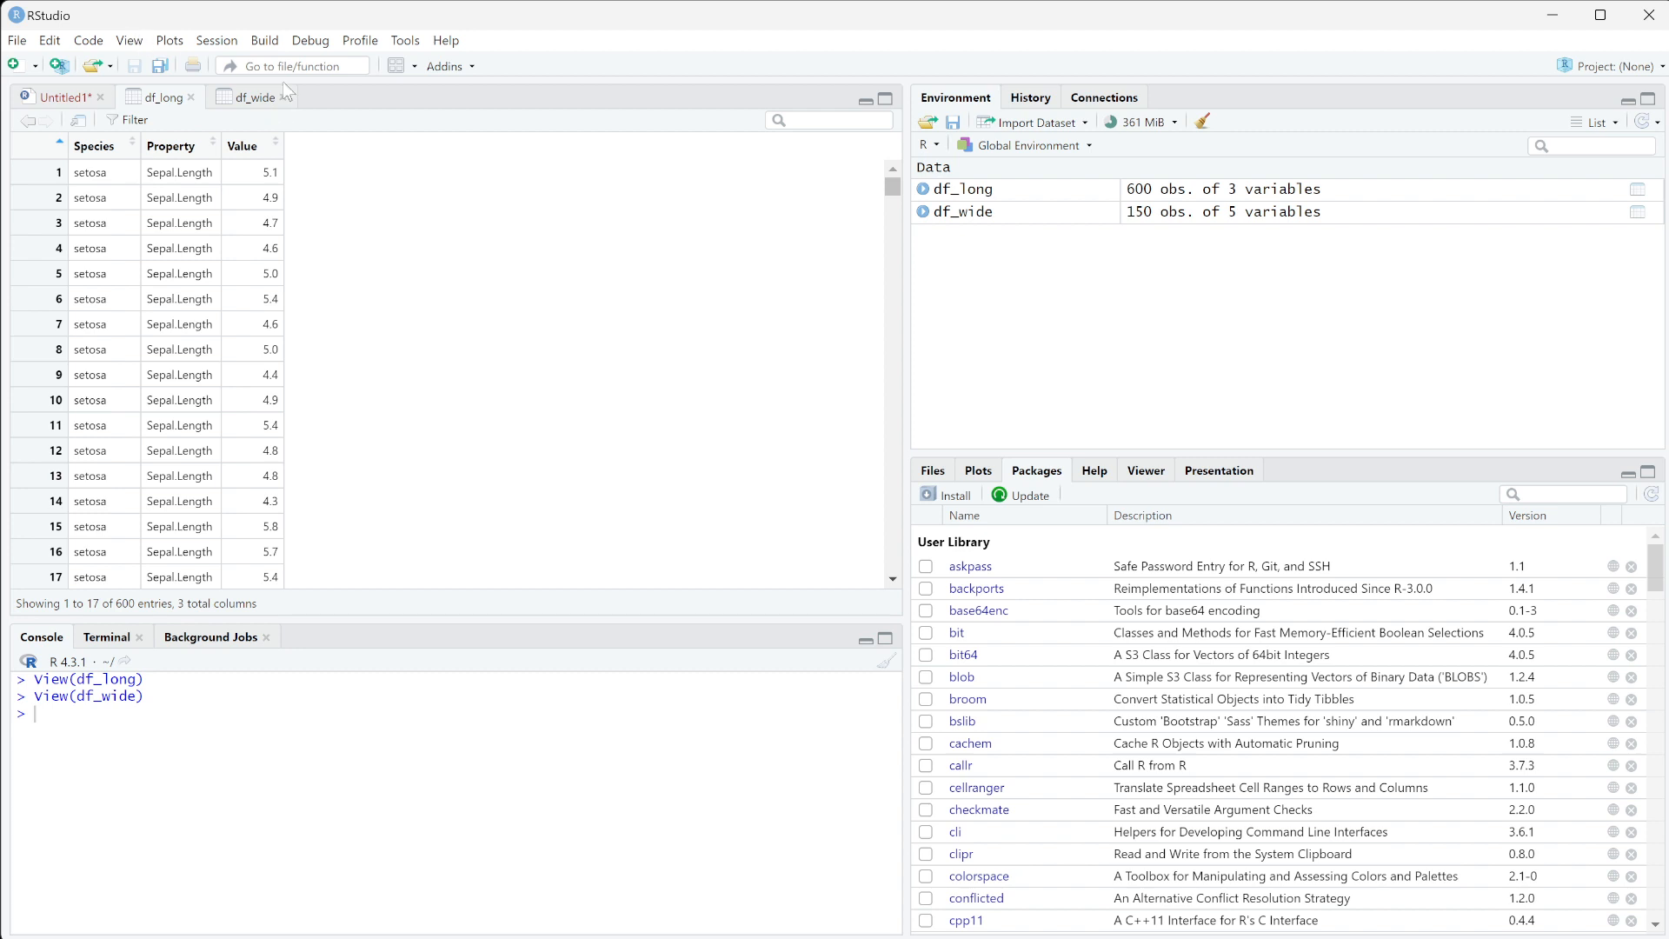
mouse_move(295, 350)
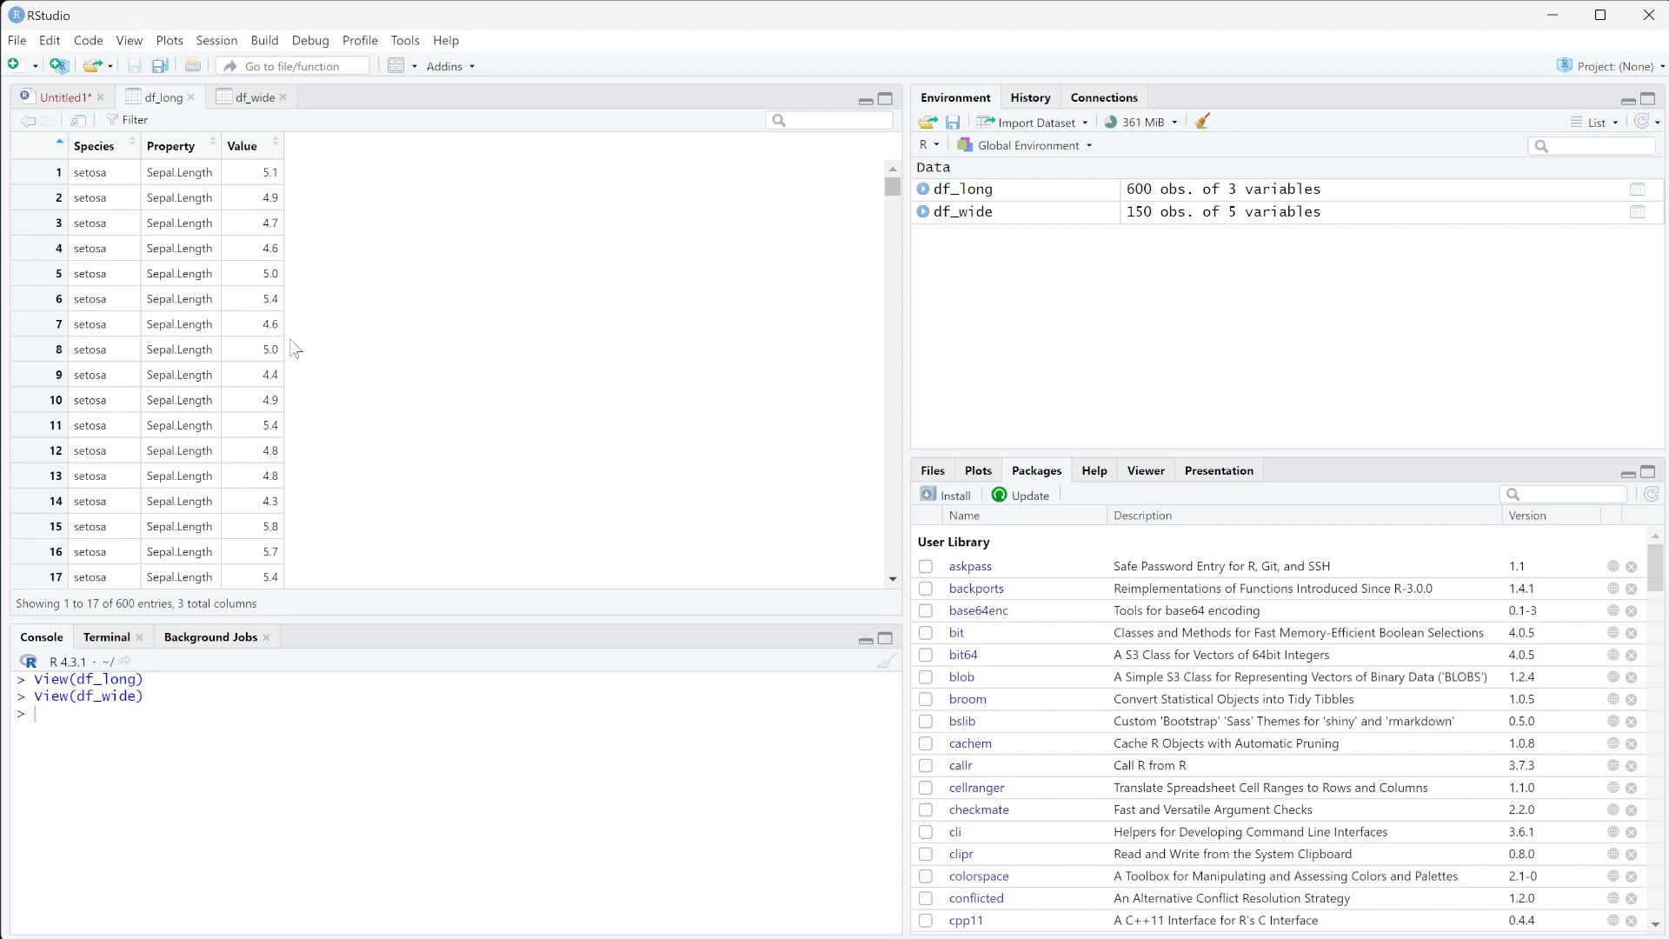
mouse_move(349, 402)
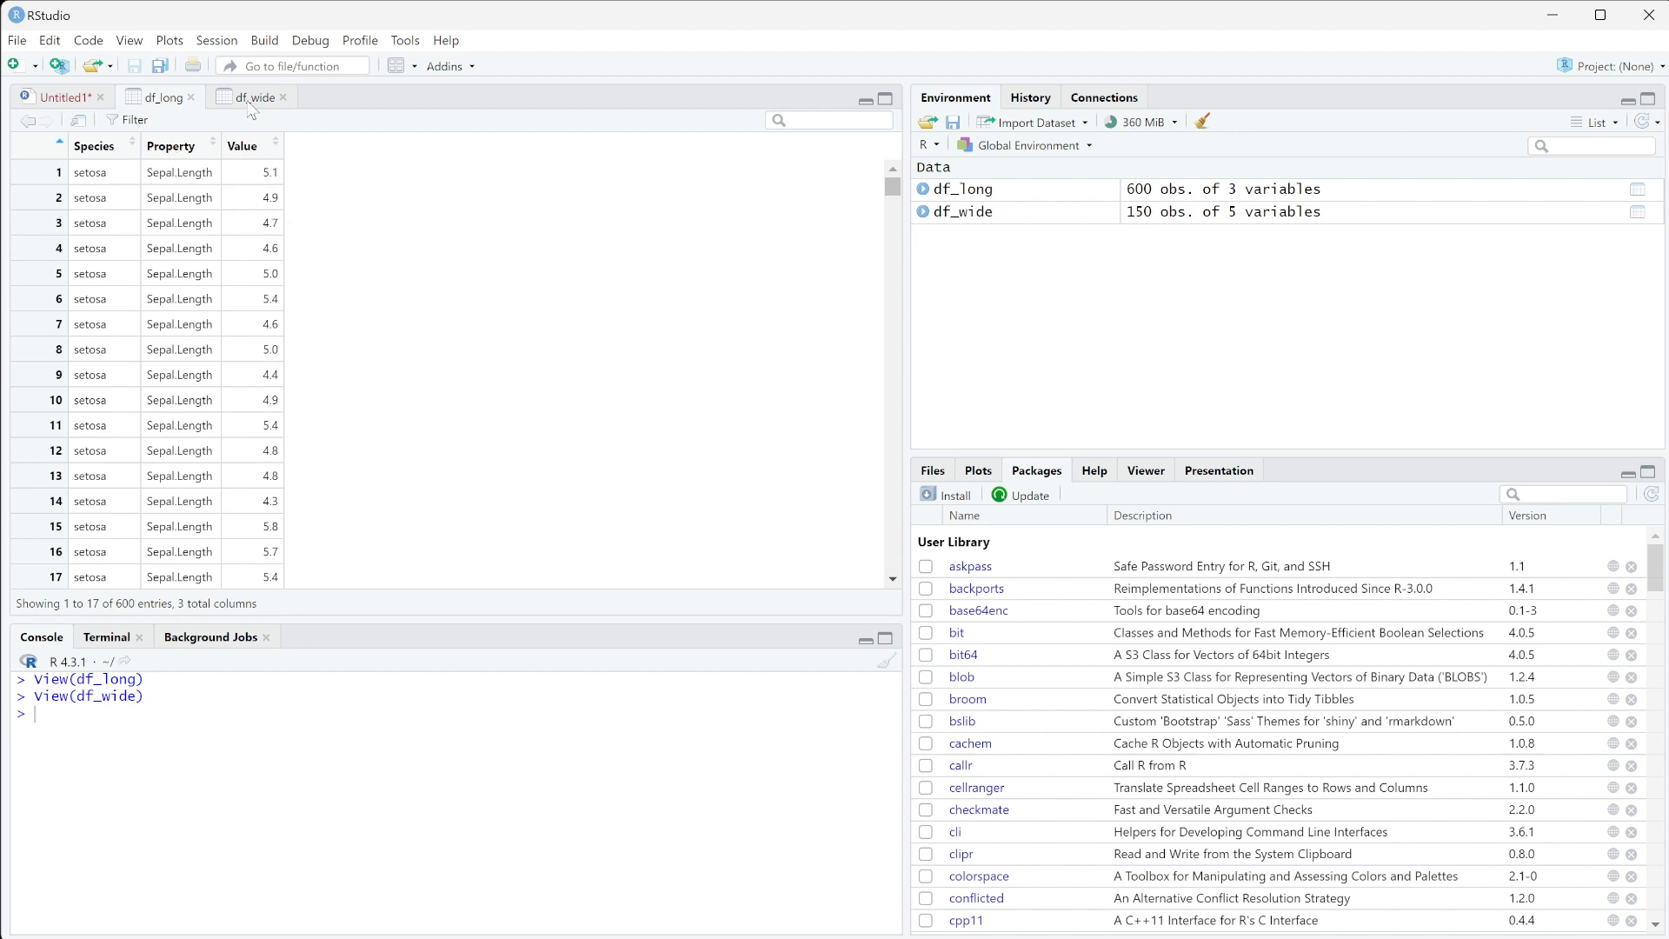
Step: Switch to the df_wide viewer tab showing 150 rows by 5 columns
left_click(252, 97)
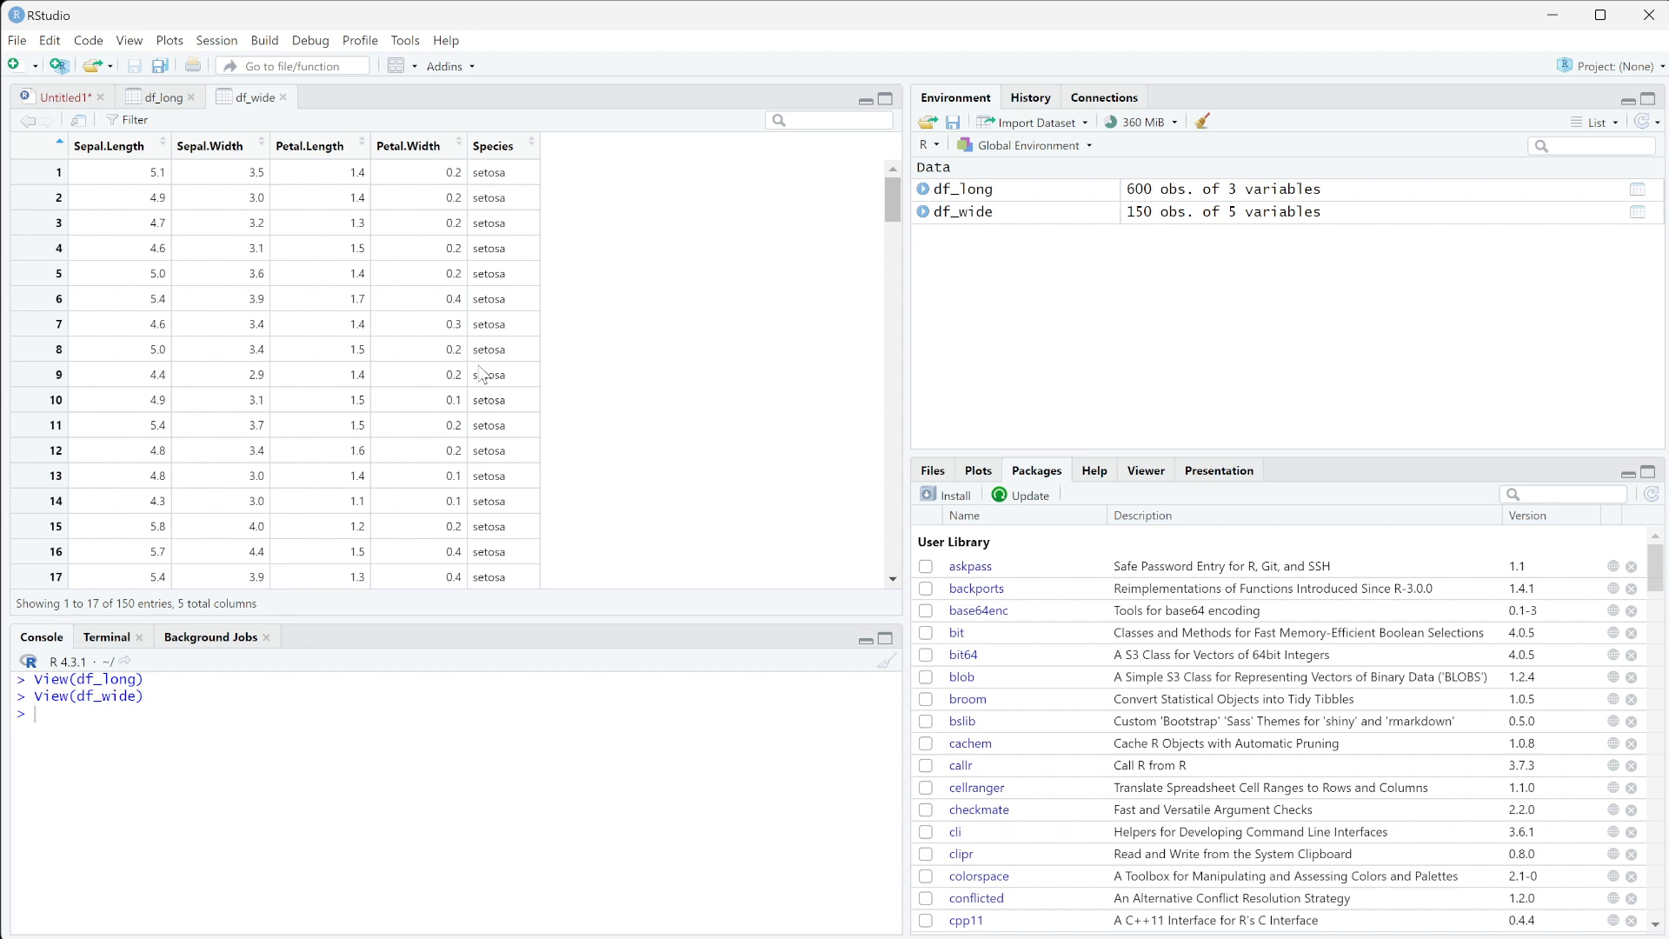
mouse_move(551, 426)
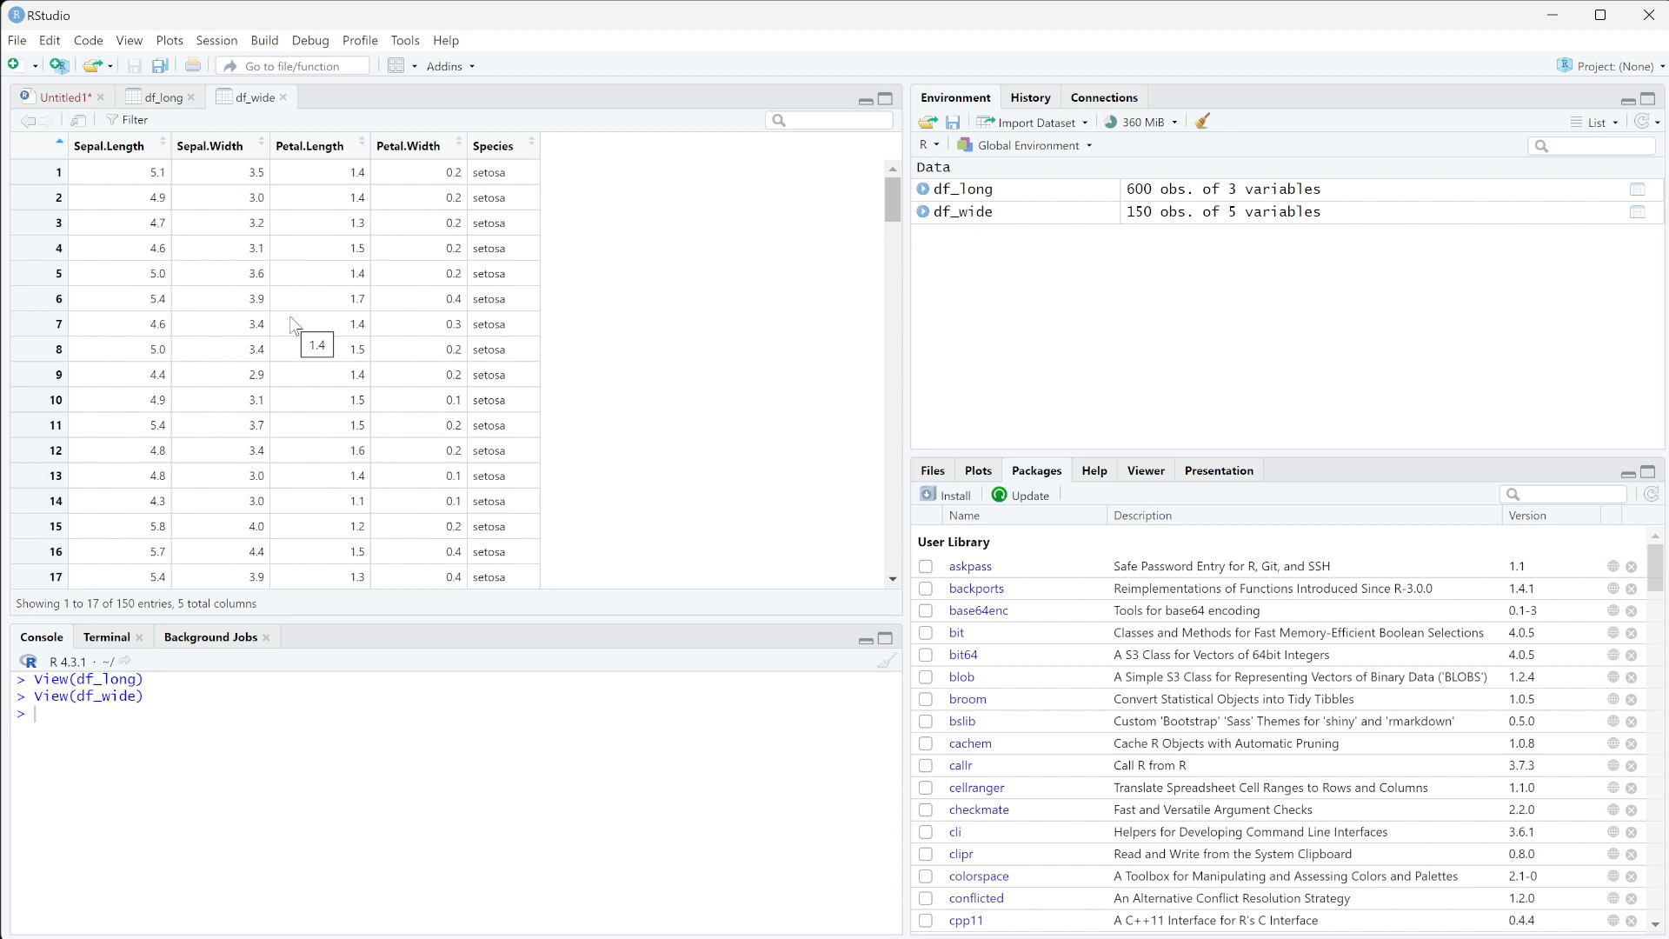
mouse_move(581, 252)
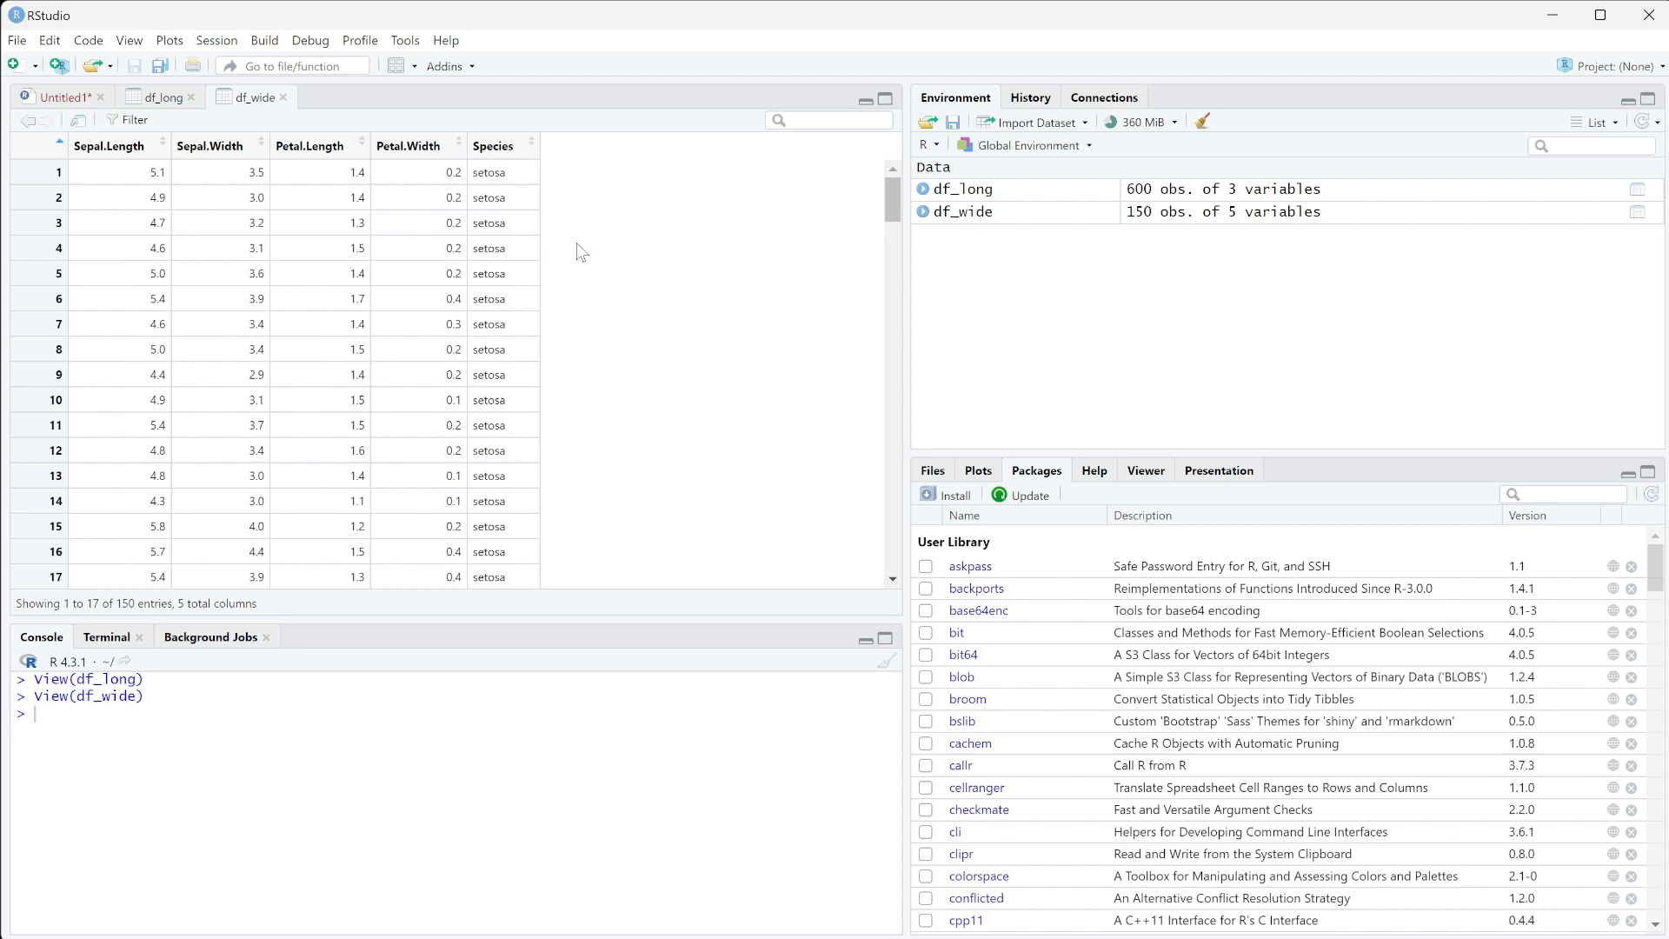
mouse_move(587, 309)
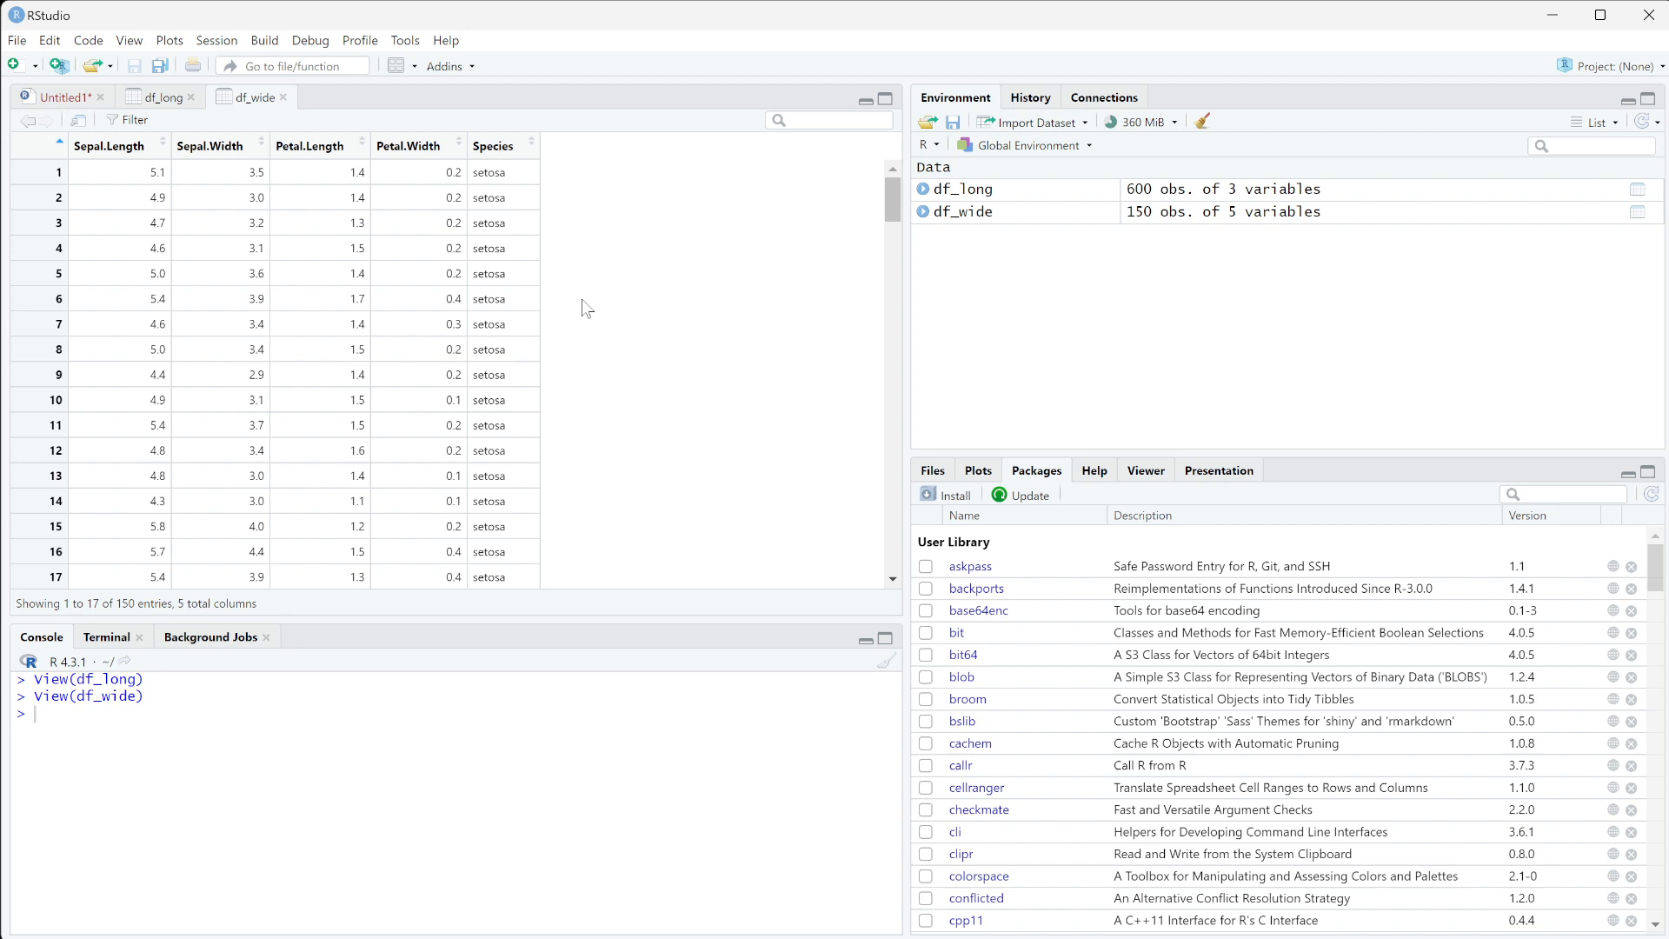
Step: Return to the df_long viewer tab with its 600 rows by 3 columns
left_click(161, 97)
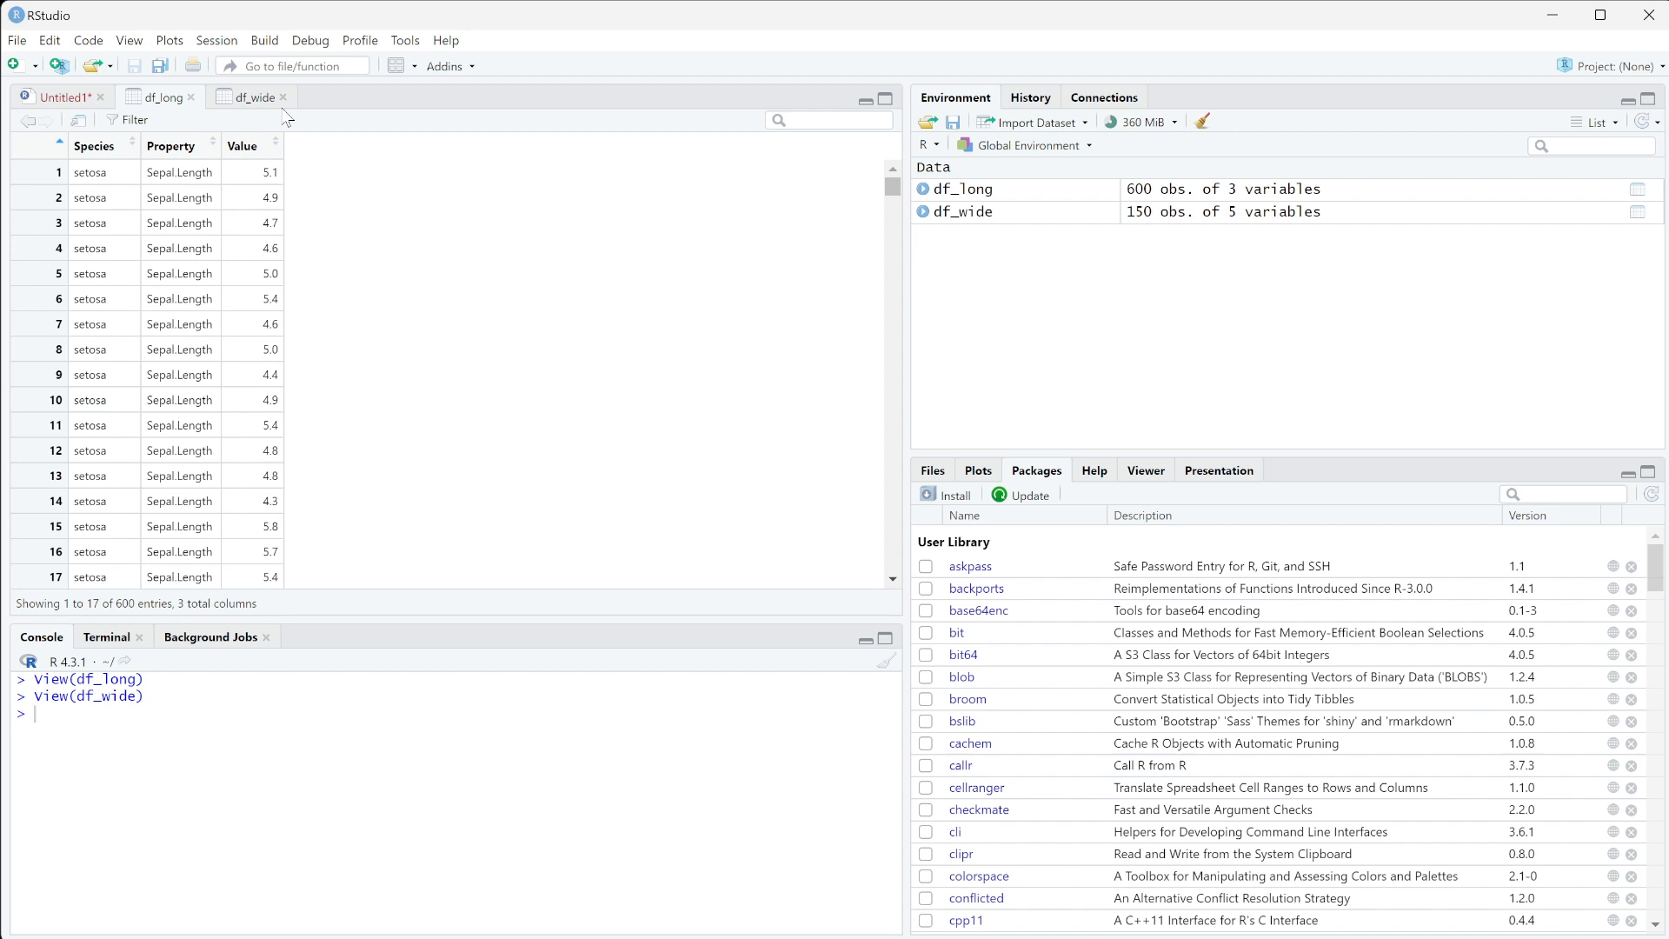
mouse_move(189, 498)
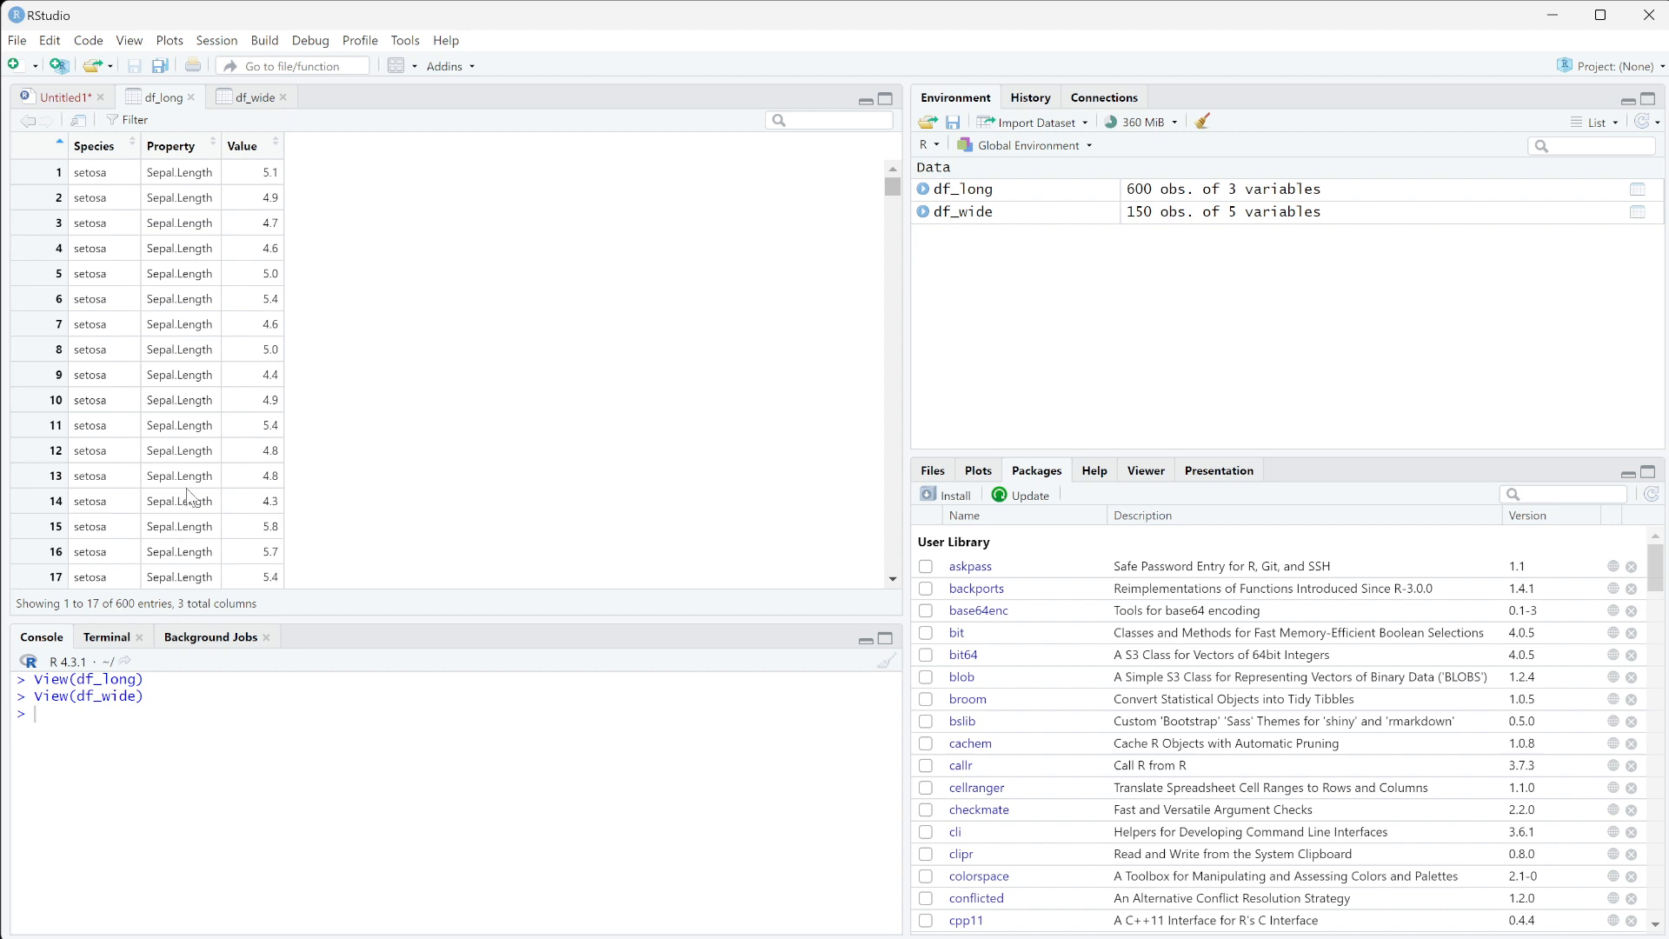
mouse_move(187, 426)
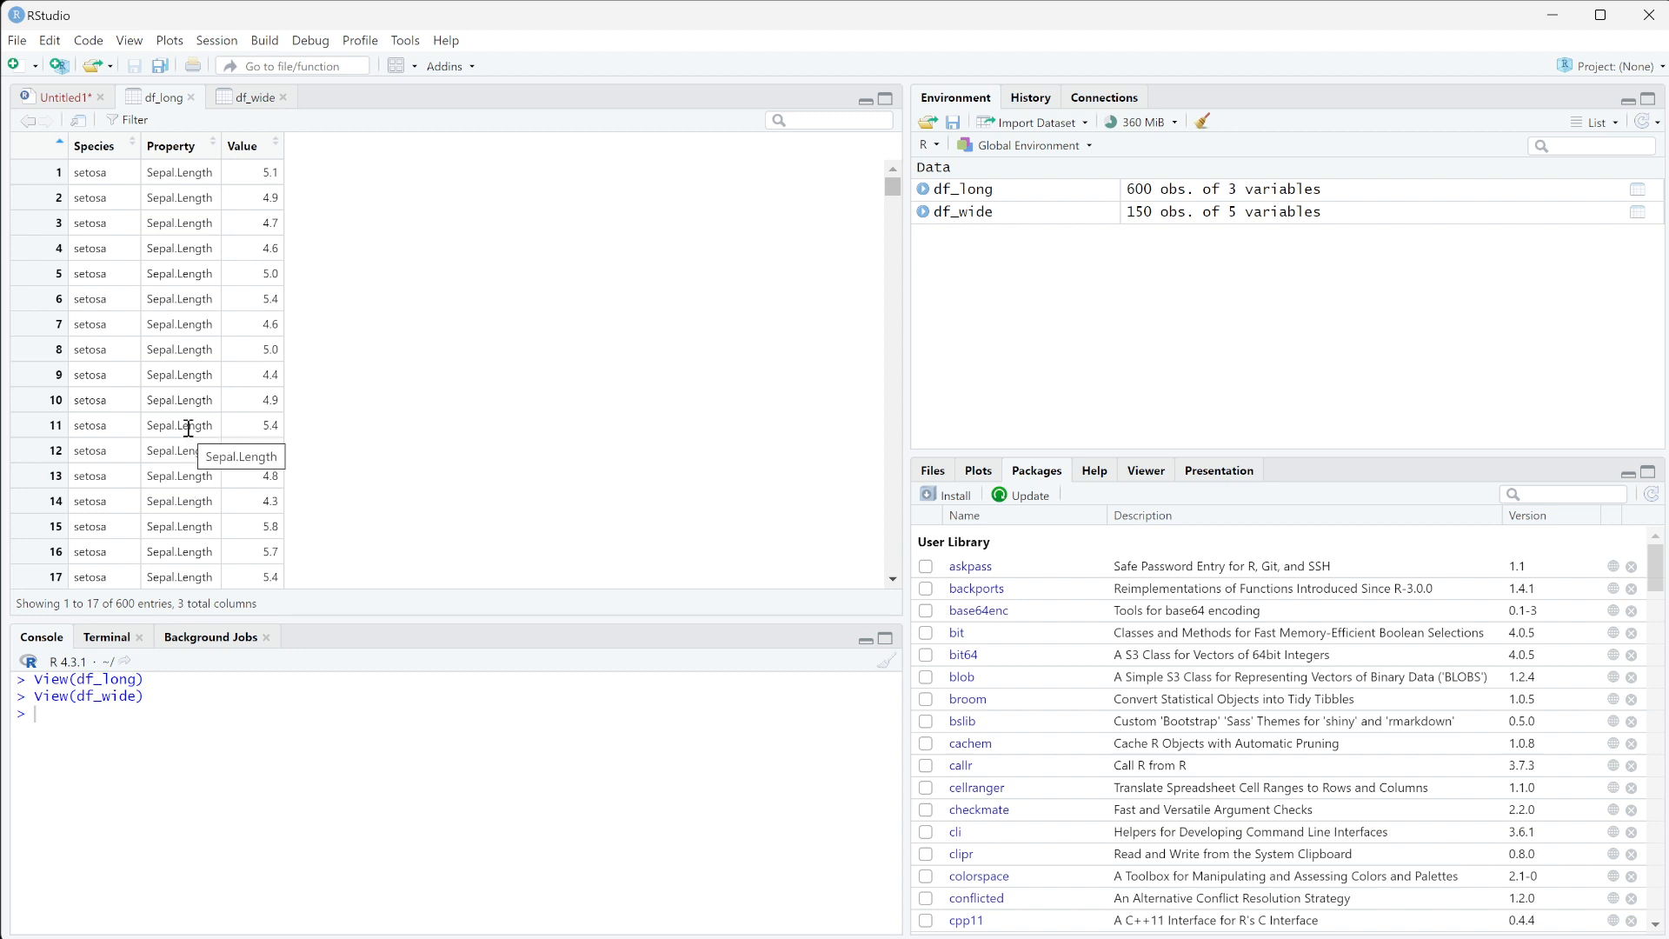